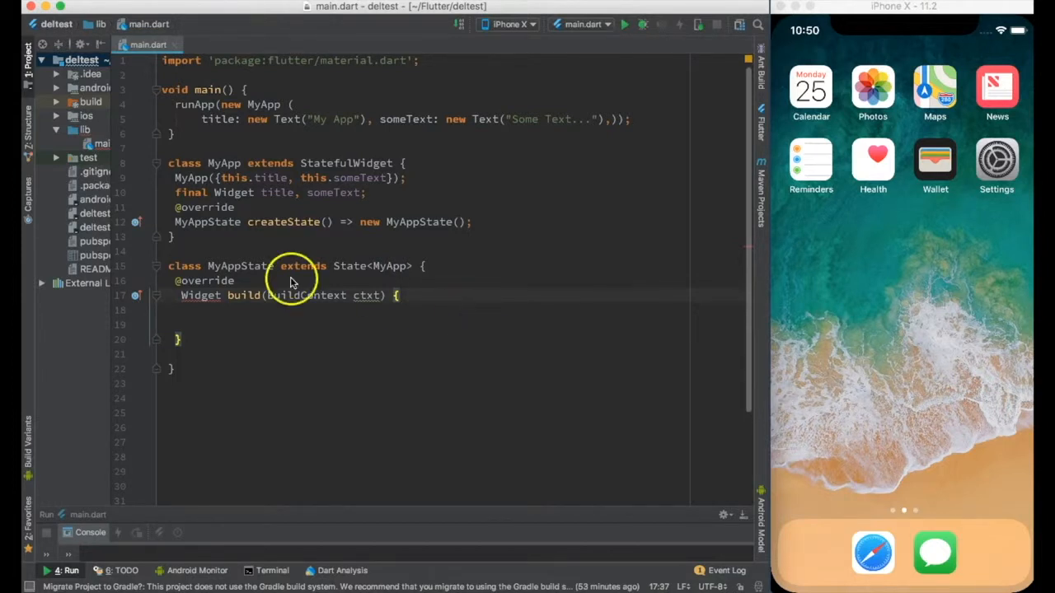
mouse_move(227, 295)
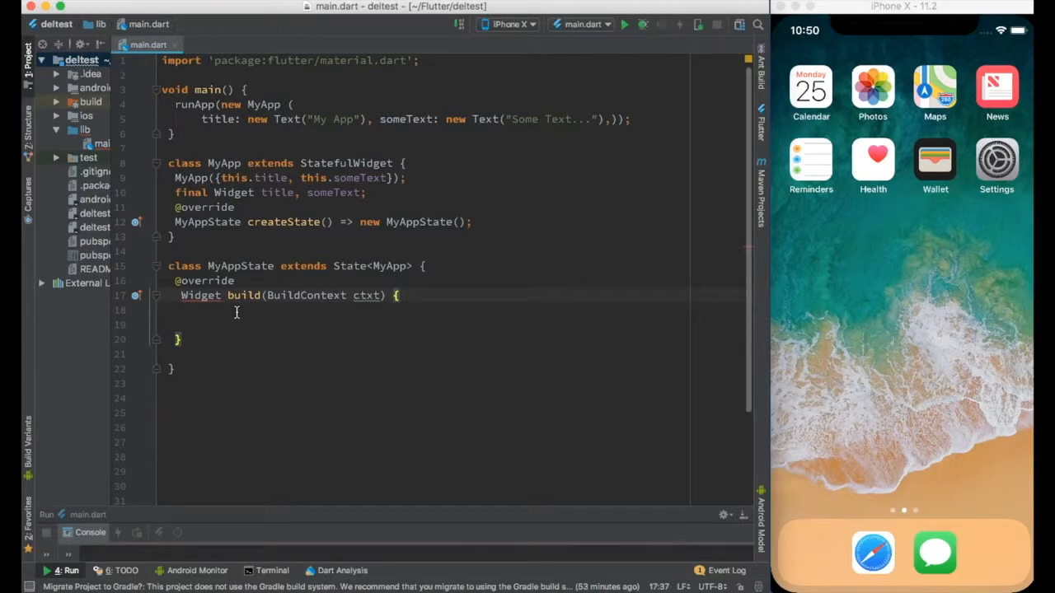
mouse_move(296, 310)
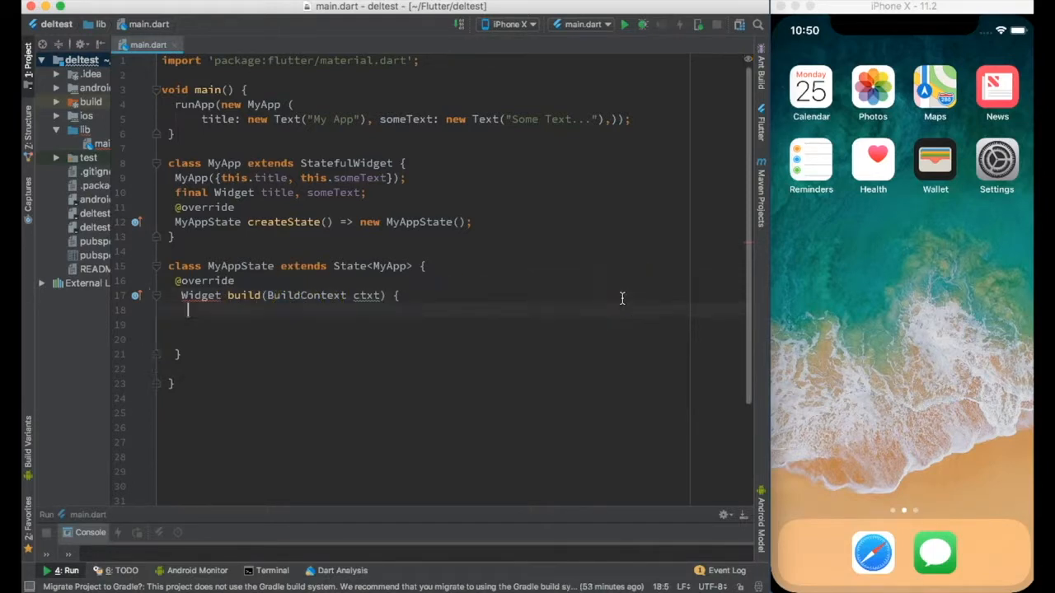
Step: Return a new MaterialApp whose home is a new Scaffold
text(return new)
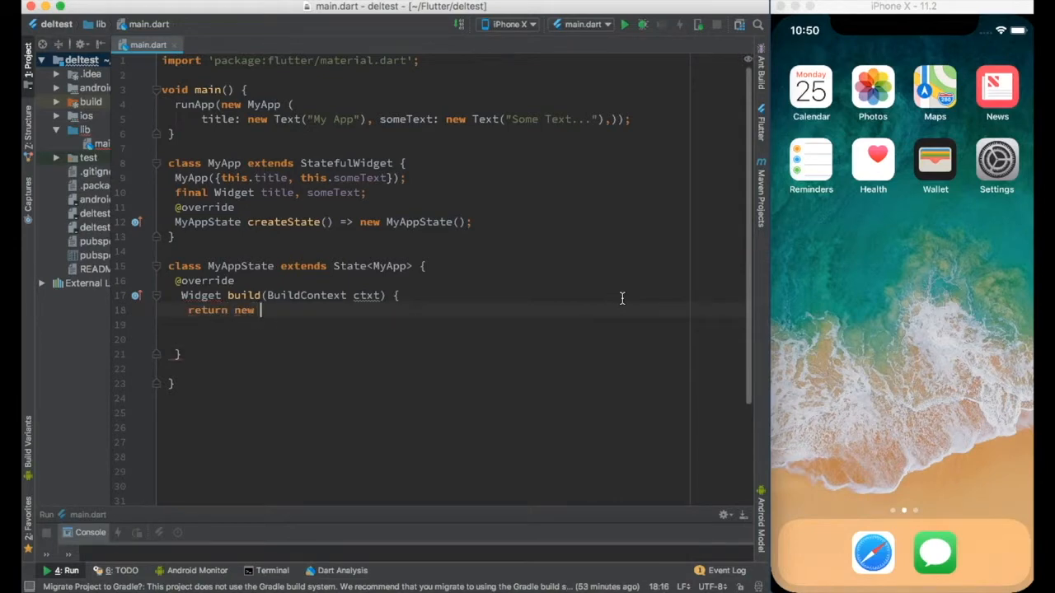
text(MaterialApp())
click(425, 340)
text(h)
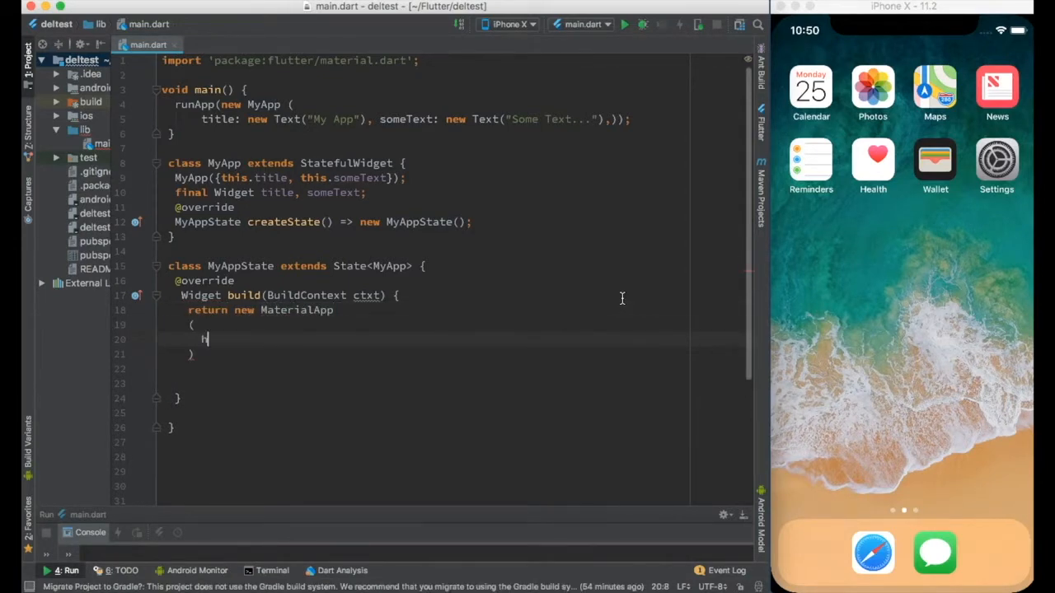
text(ome: new S,)
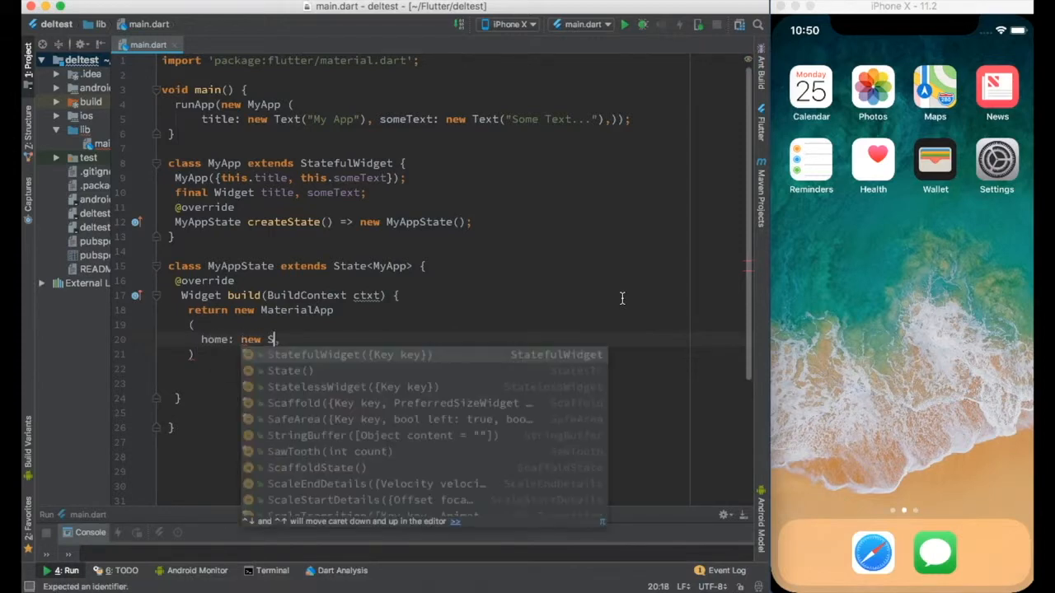
click(293, 402)
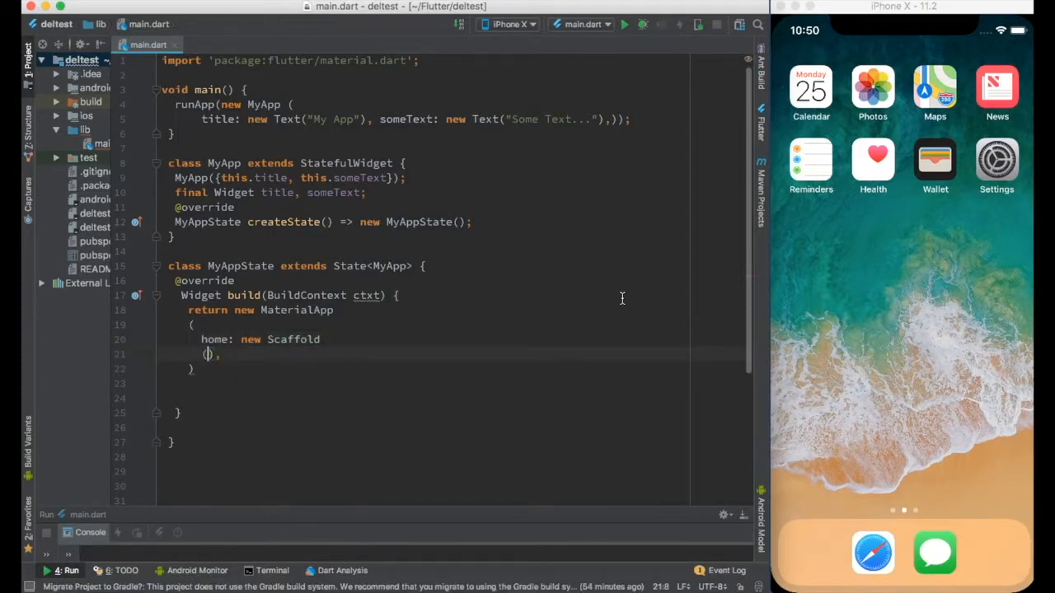
Step: Give the Scaffold an AppBar titled with widget.title
text(appBar: ,)
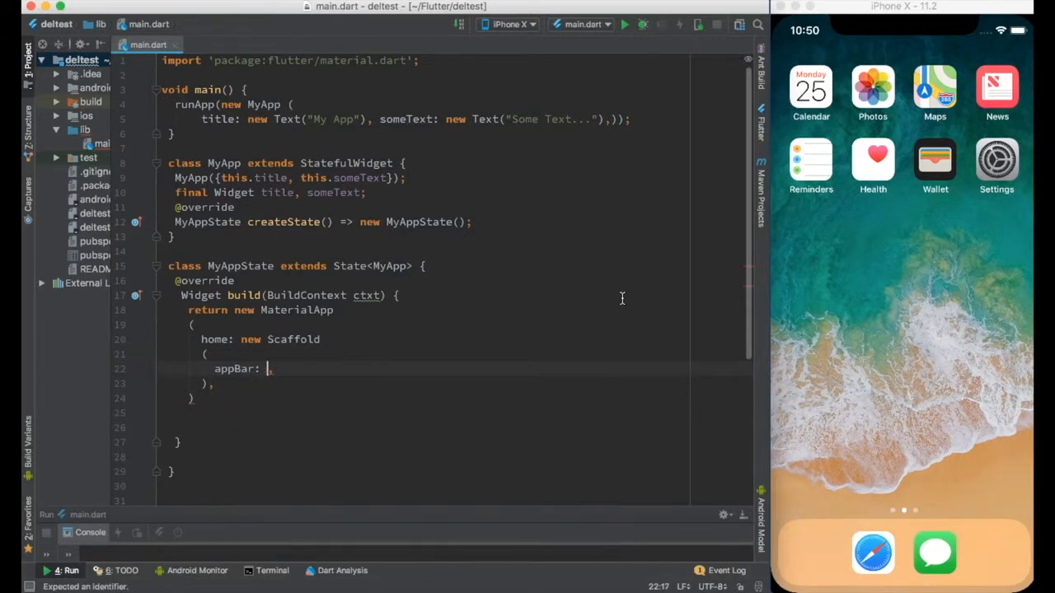
text(new AppBar())
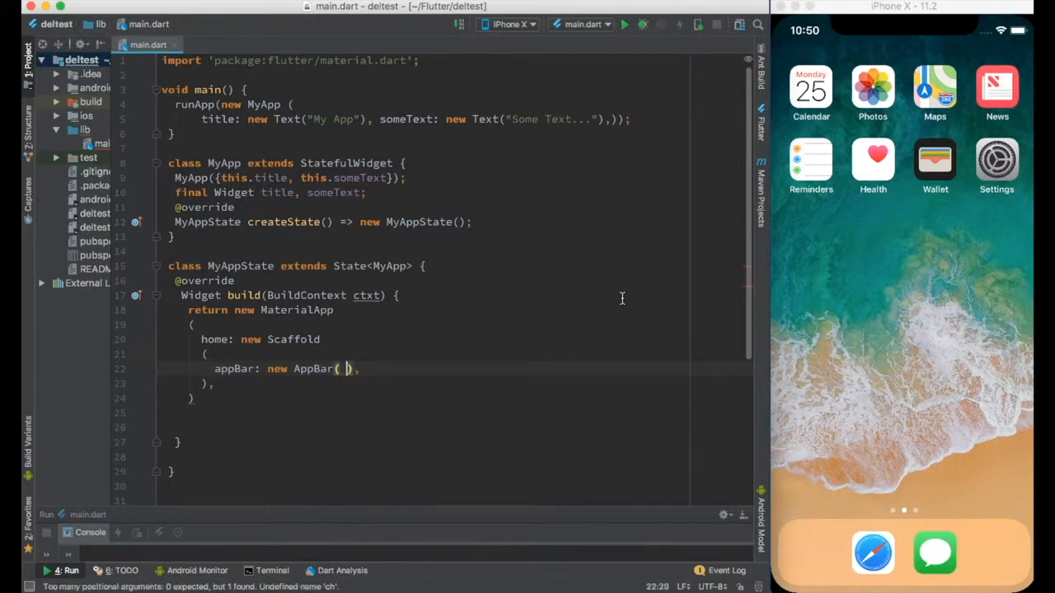
text(title: ,)
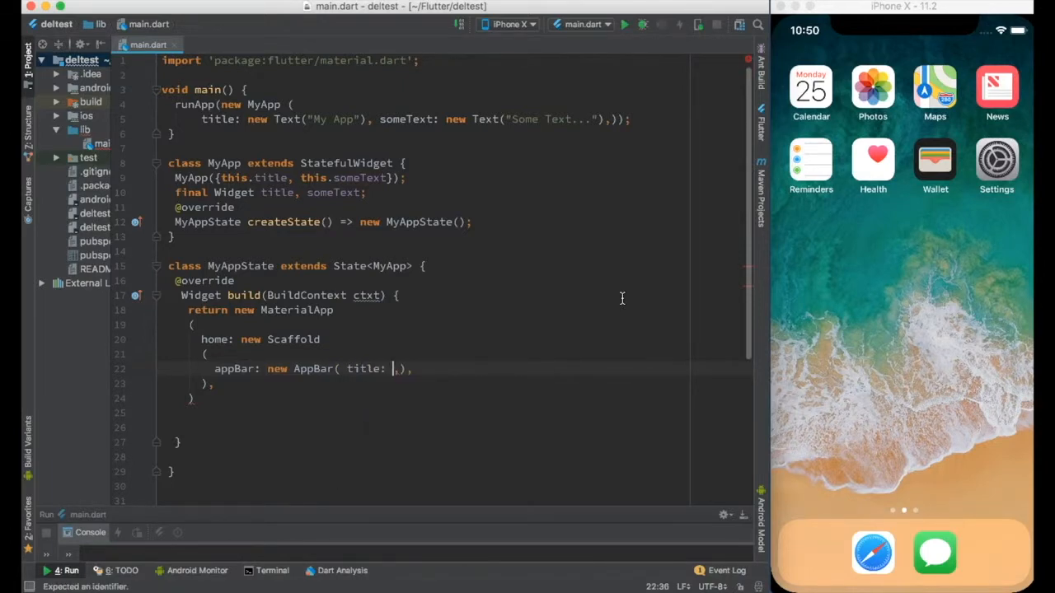
text(widget.title)
text(body: new Column(),)
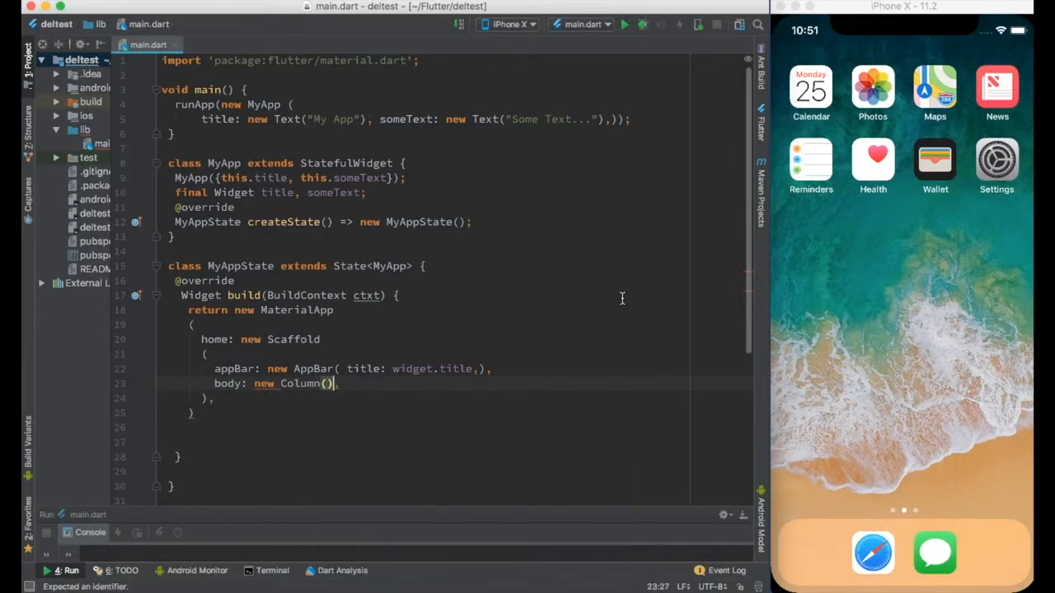
Step: Set the Scaffold body to a Column whose children show widget.someText
text(c)
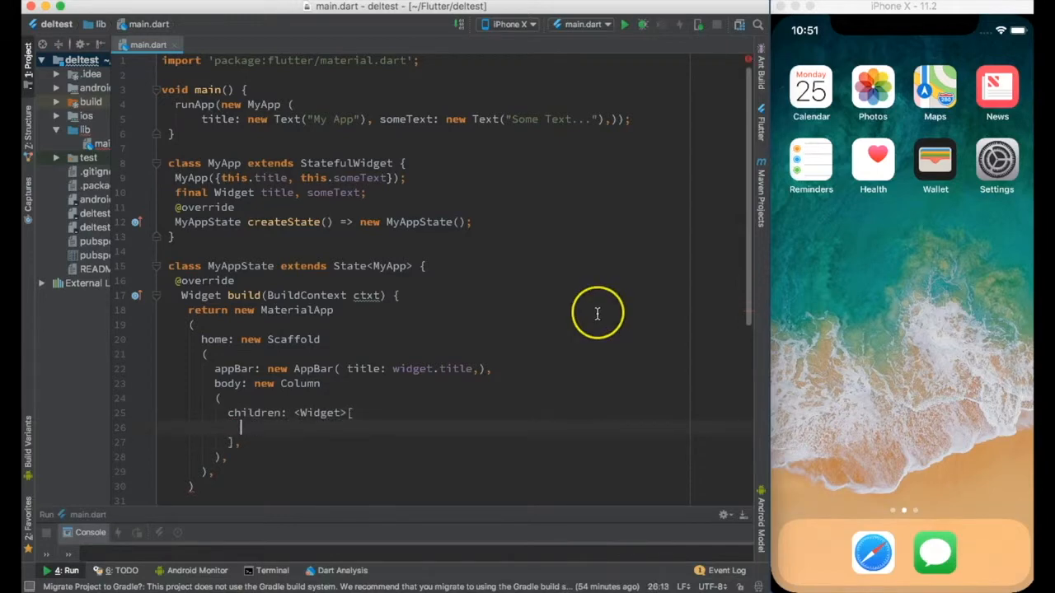
text(widget.someText)
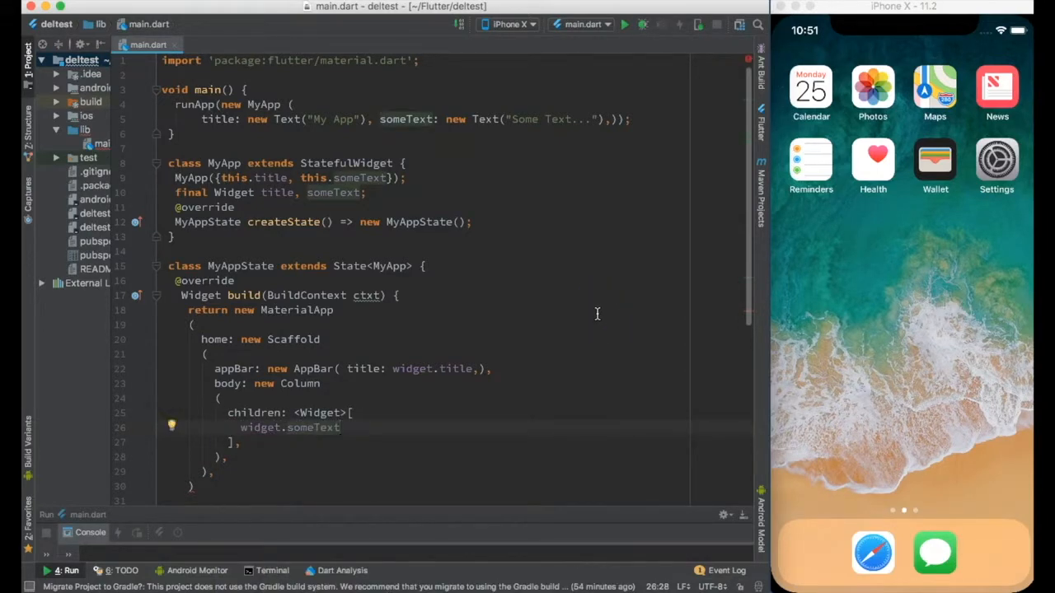
scroll(down, 3)
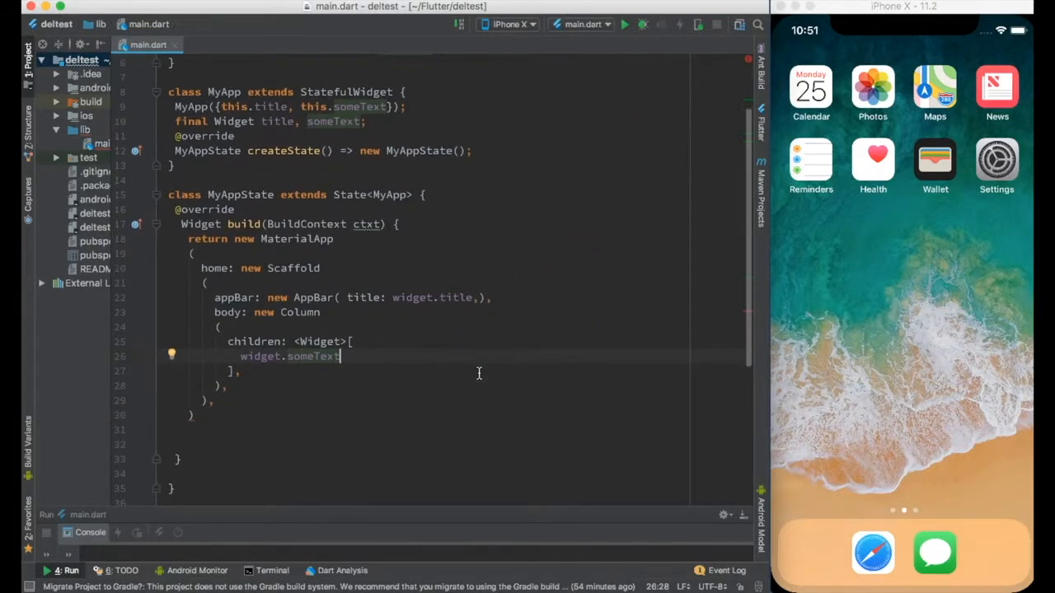
mouse_move(544, 163)
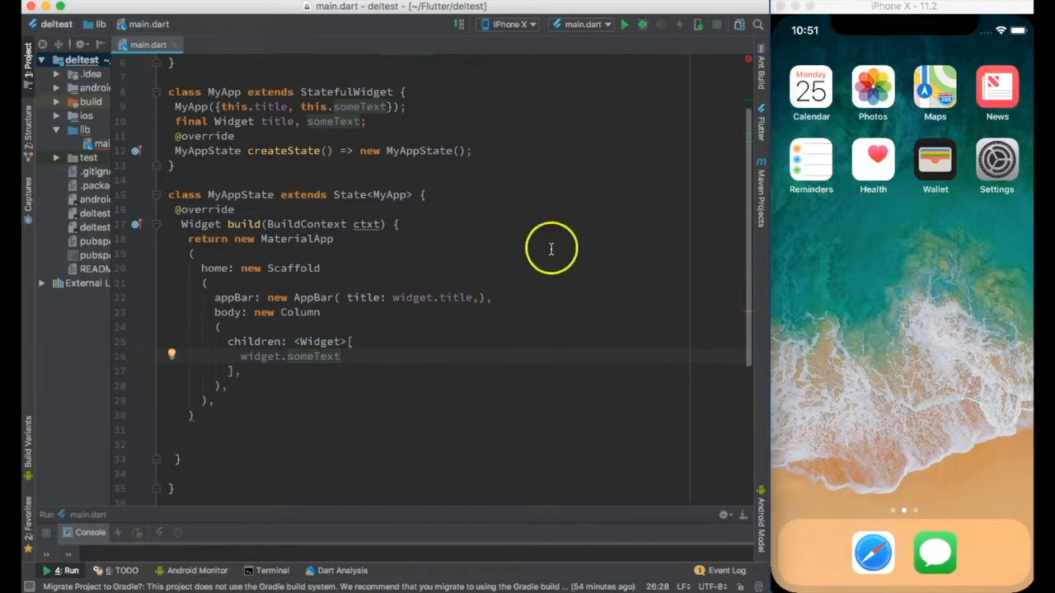
Step: Run the app so the iPhone simulator shows My App with Some Text... underneath
click(623, 24)
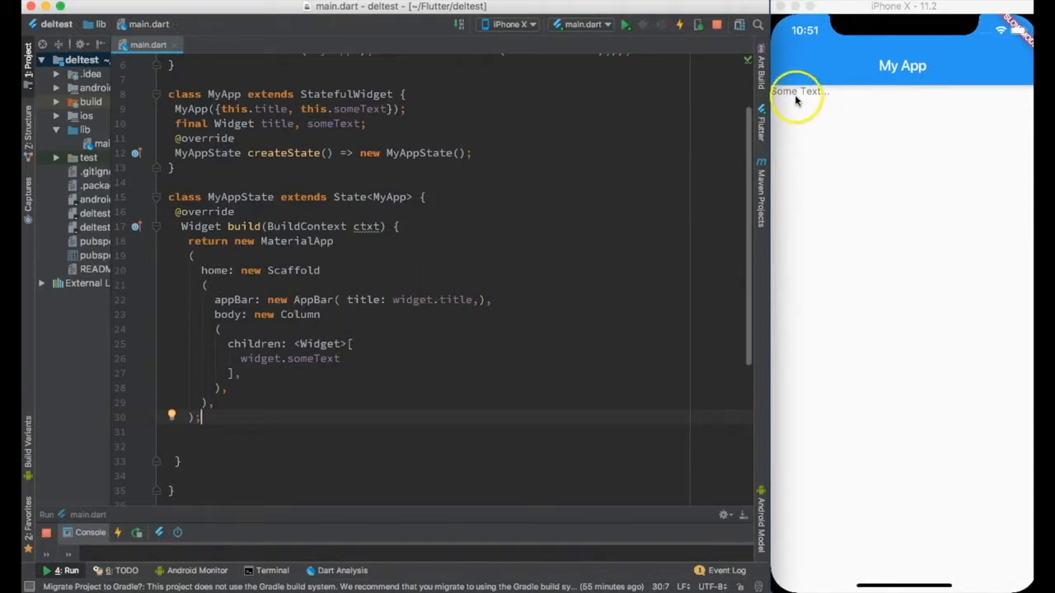
mouse_move(394, 389)
text(,)
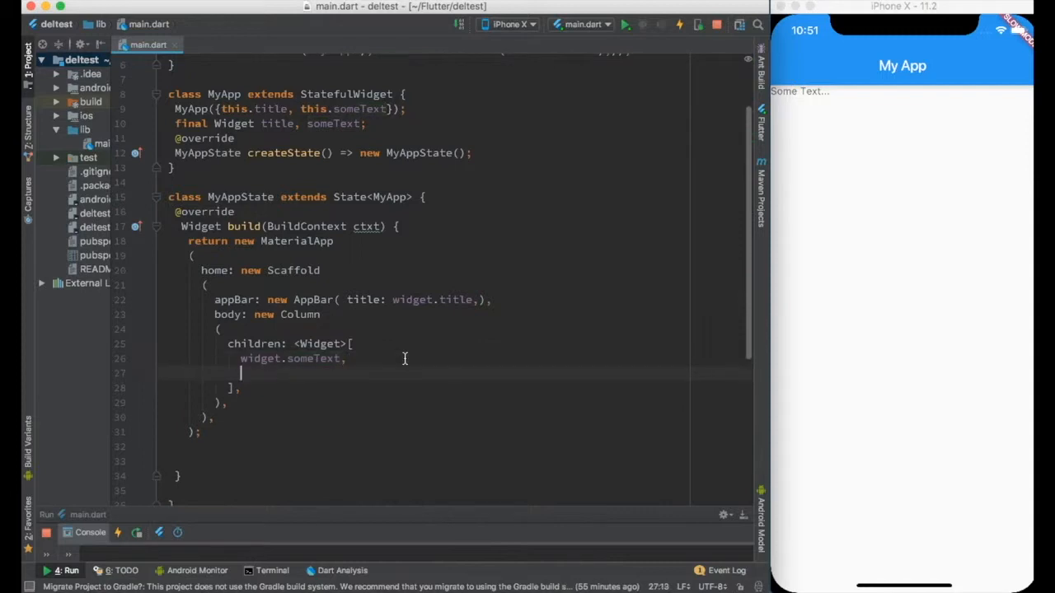
Step: Add a new TextField after widget.someText, reload, and try typing Asdasdasd in it
text(new)
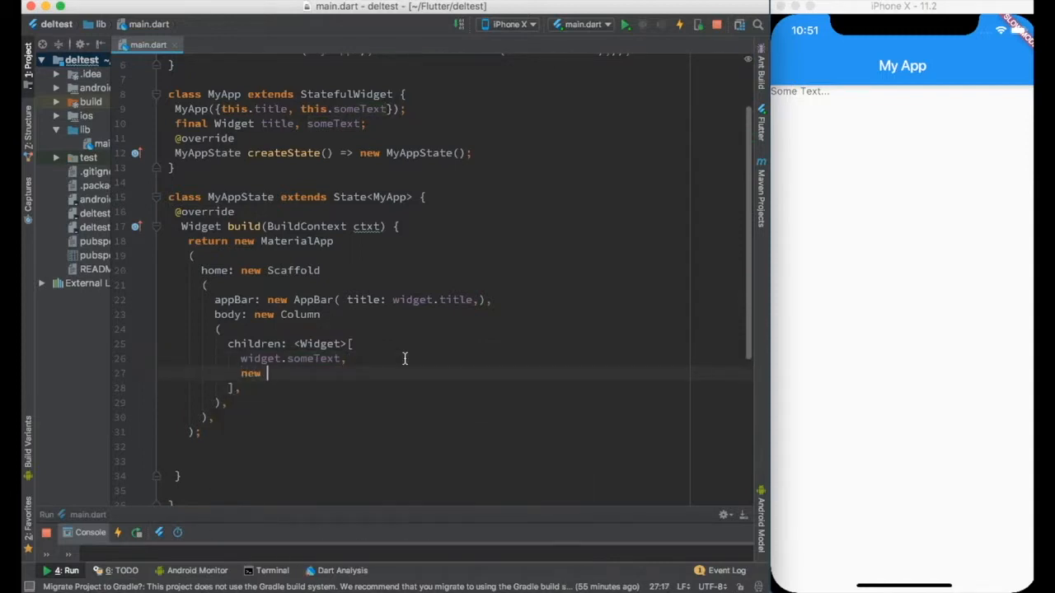
text(TextField)
text(())
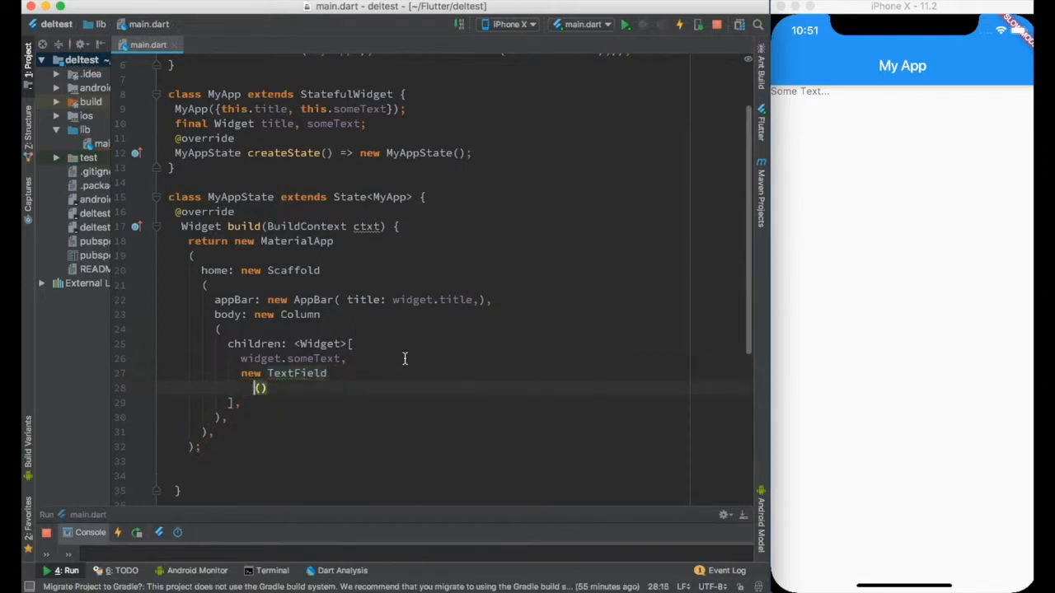
key(enter)
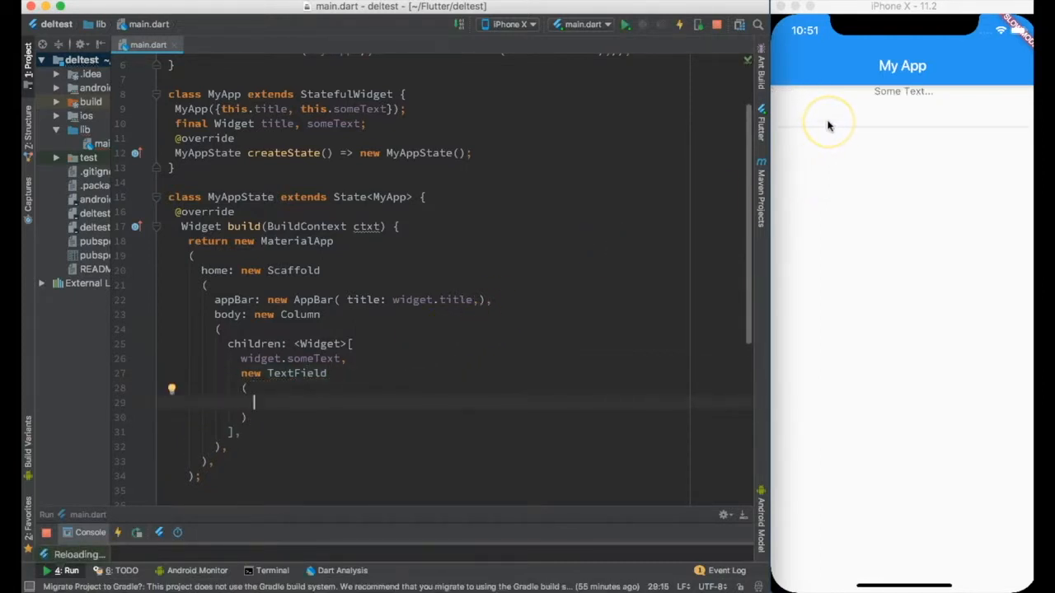
text(Asdasdasd)
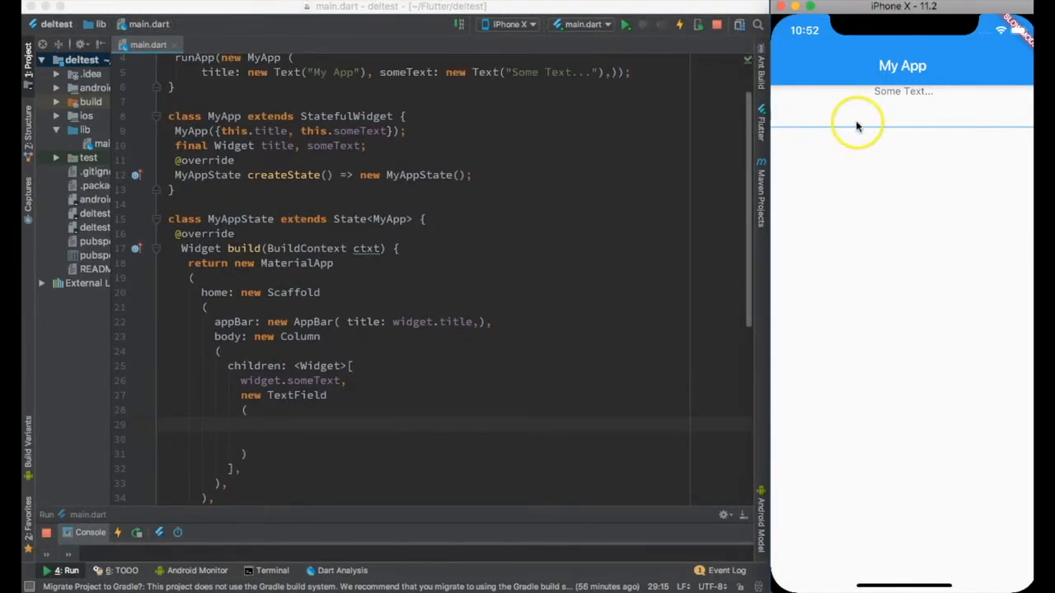
mouse_move(877, 122)
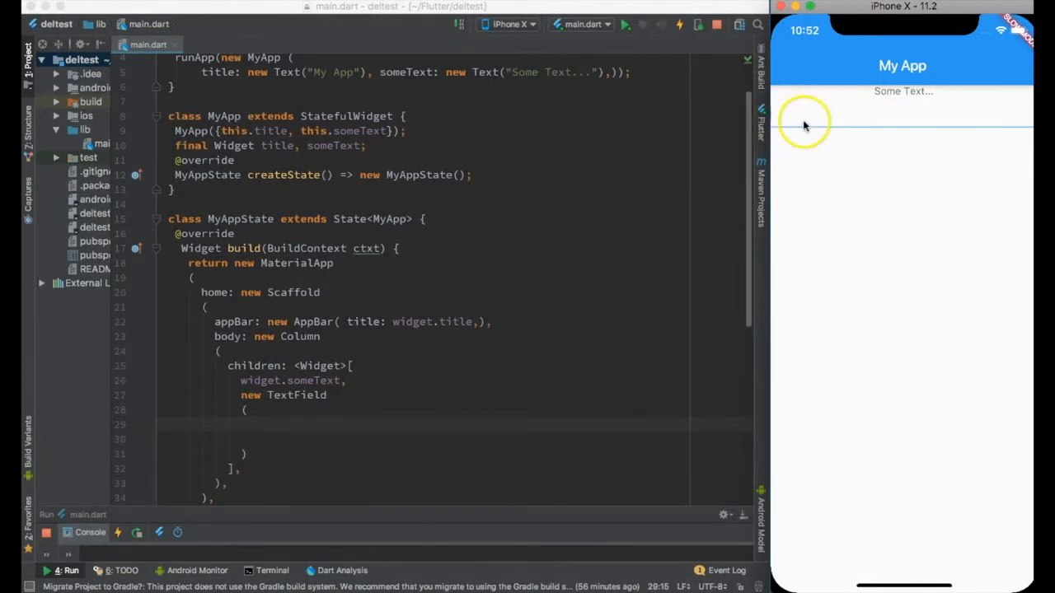
mouse_move(827, 129)
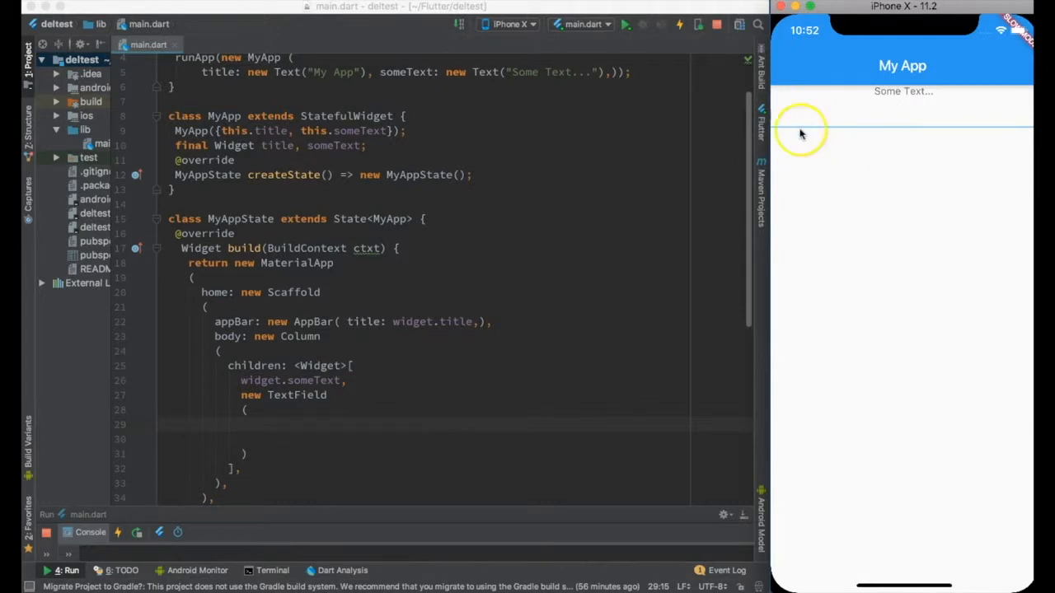
Step: Give the TextField InputDecoration.collapsed with hint "ADD SOMETHING", reload and try typing in it
text(de)
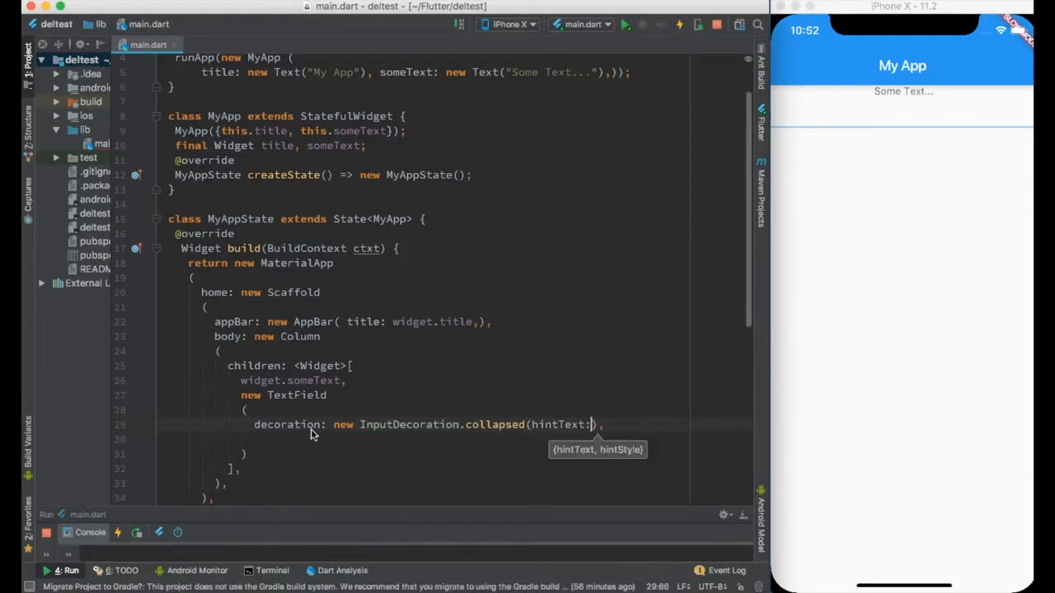
text("ADD SOME")
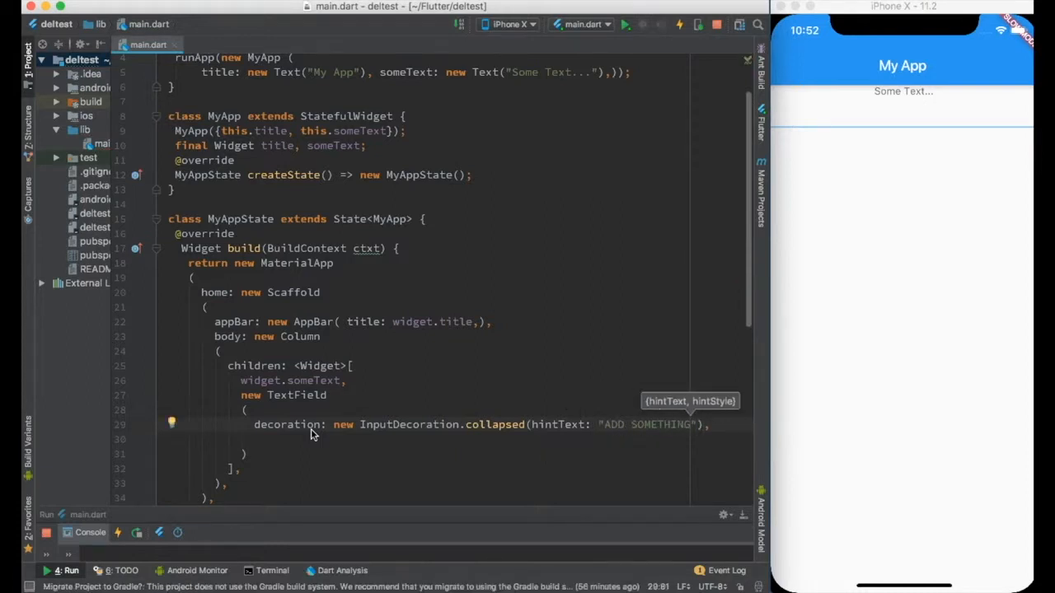
click(627, 25)
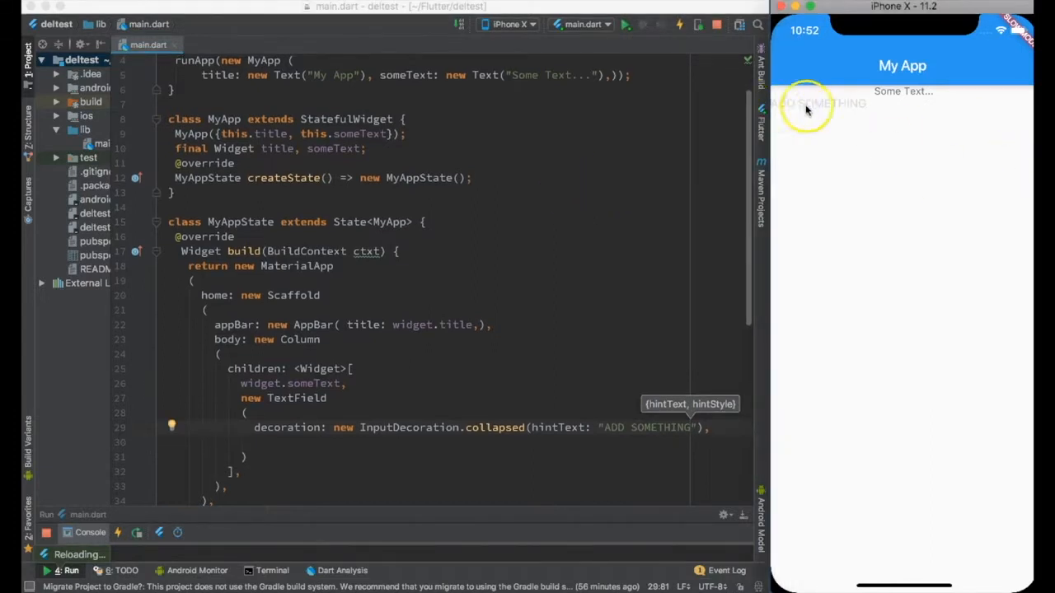
text(Asdasdasd)
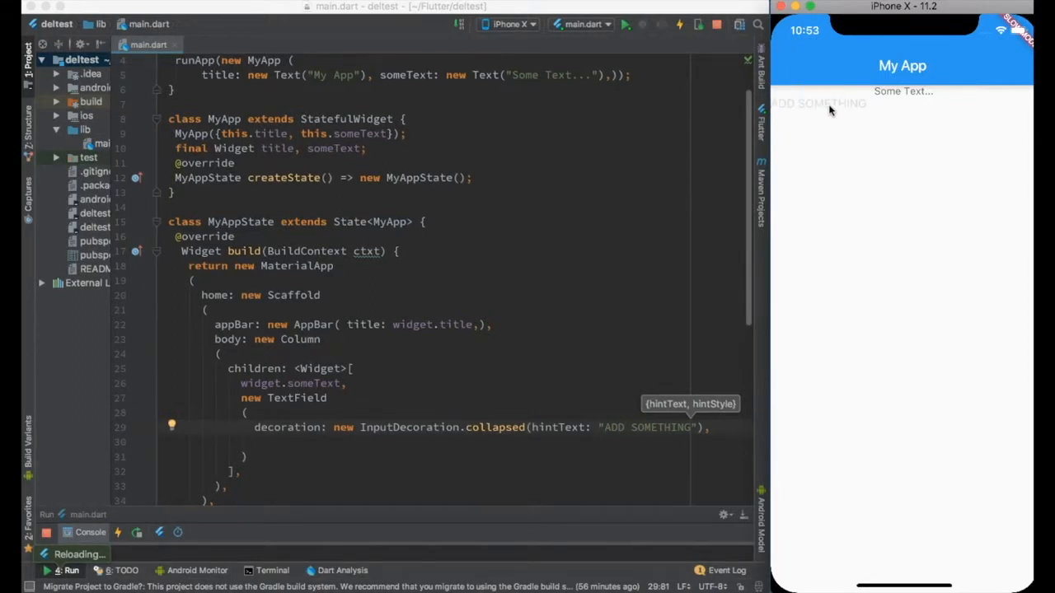
scroll(down, 3)
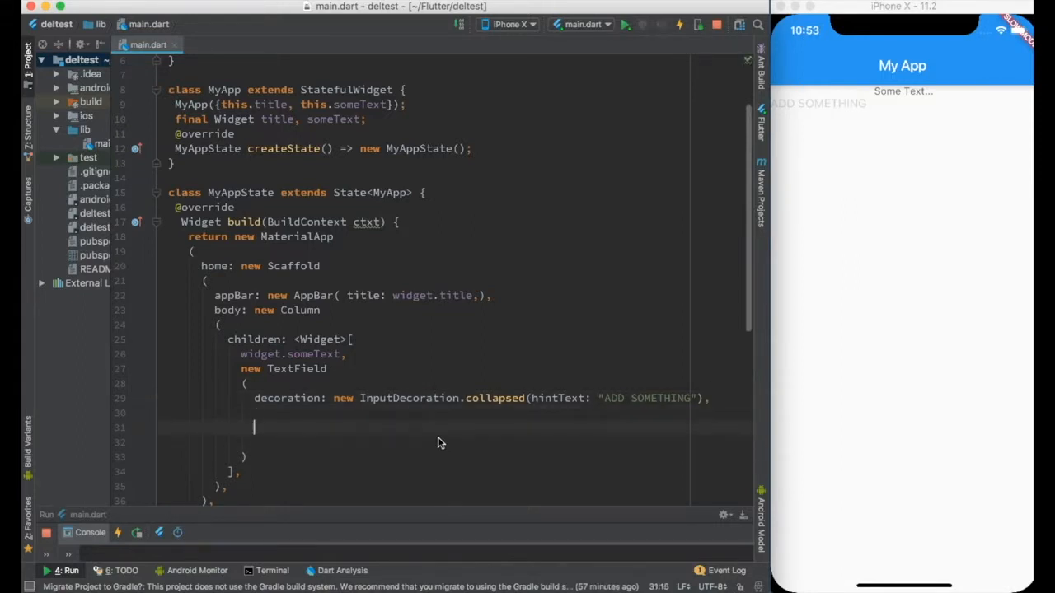
Step: Add onChanged and onSubmitted (String text) callbacks that print the entered text
text(onChanged: ())
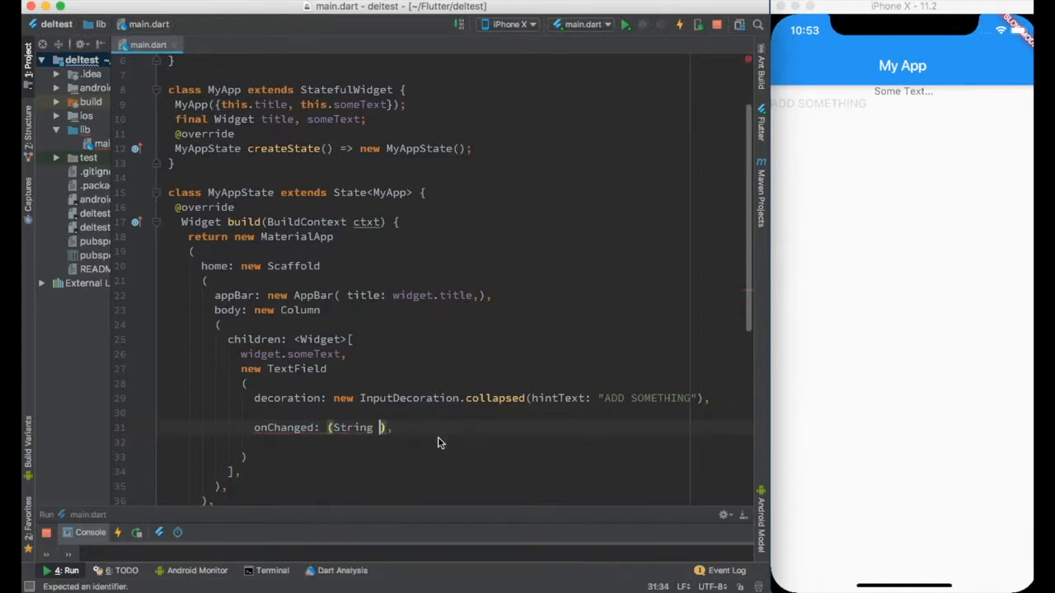
text(text) {})
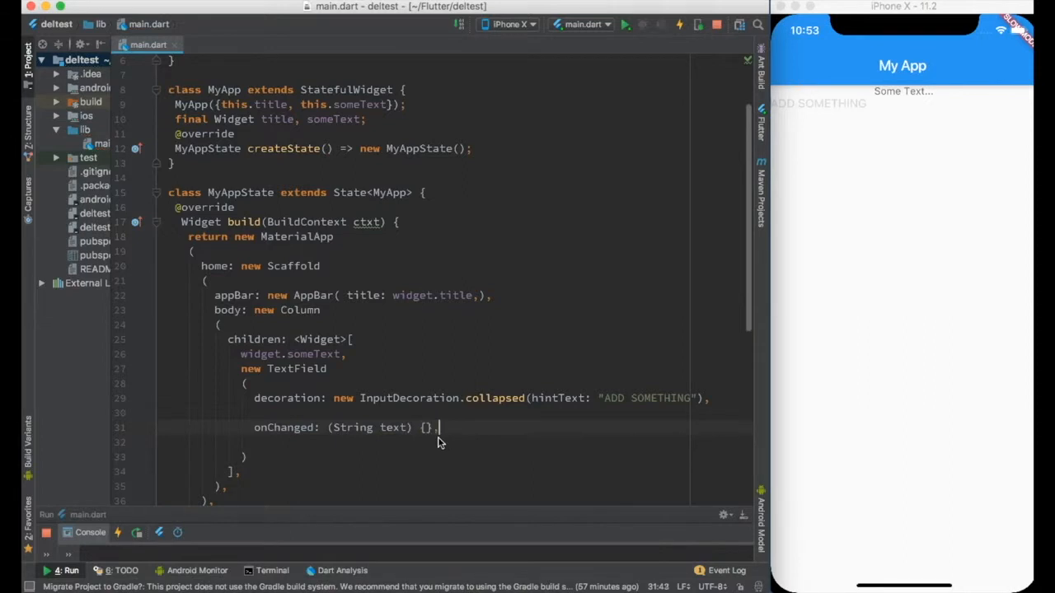
text(onSubmitted: (String ),)
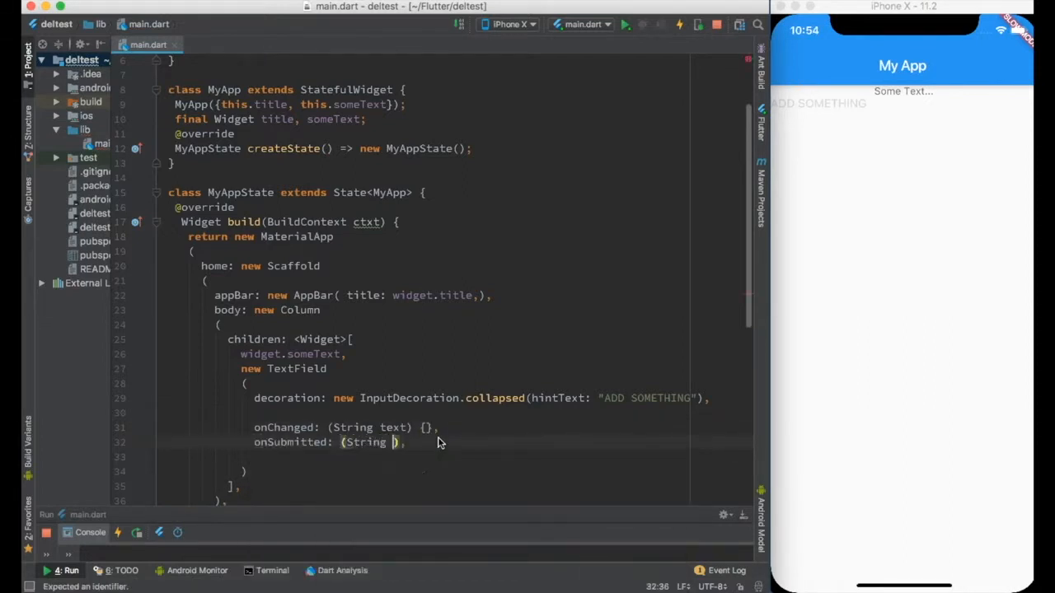
text(text())
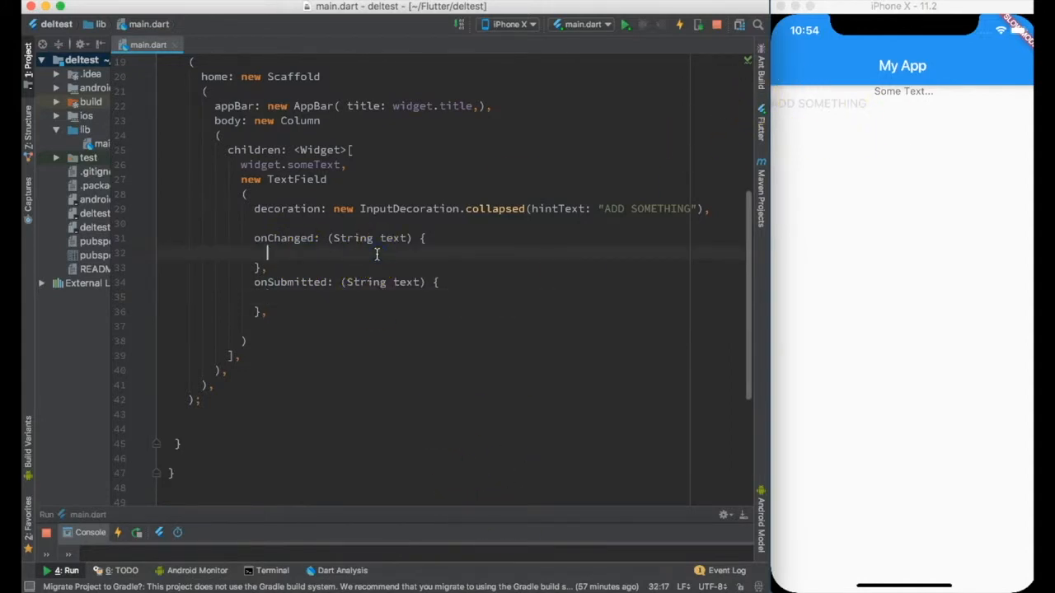
text(print("Text => $text");)
click(497, 296)
text(print("SUBMITTeD Text => $text");)
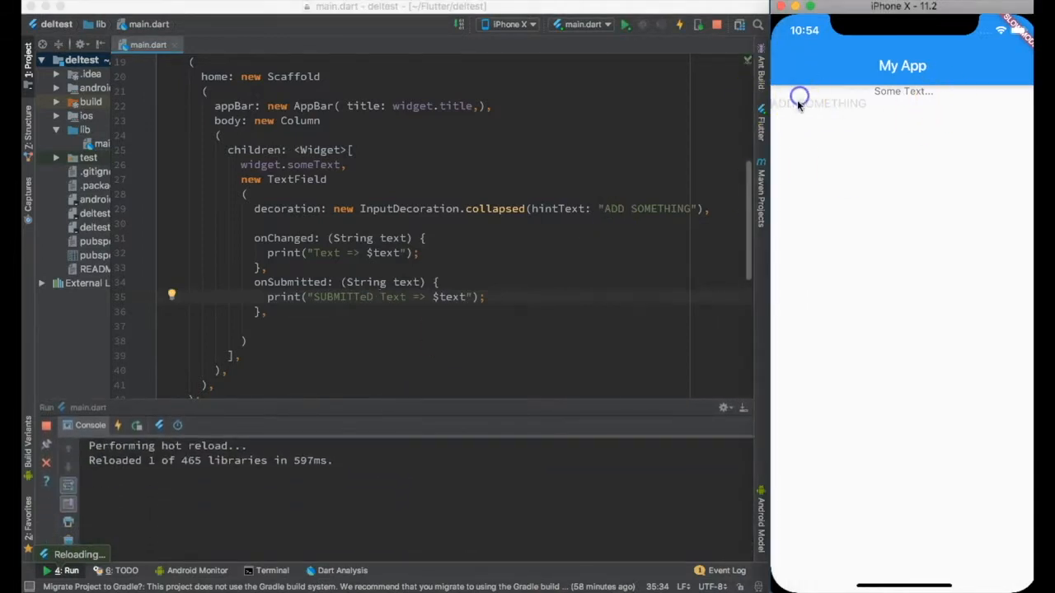
Step: Type Hello into the simulator field to see console logging, then shrink the console
text(H)
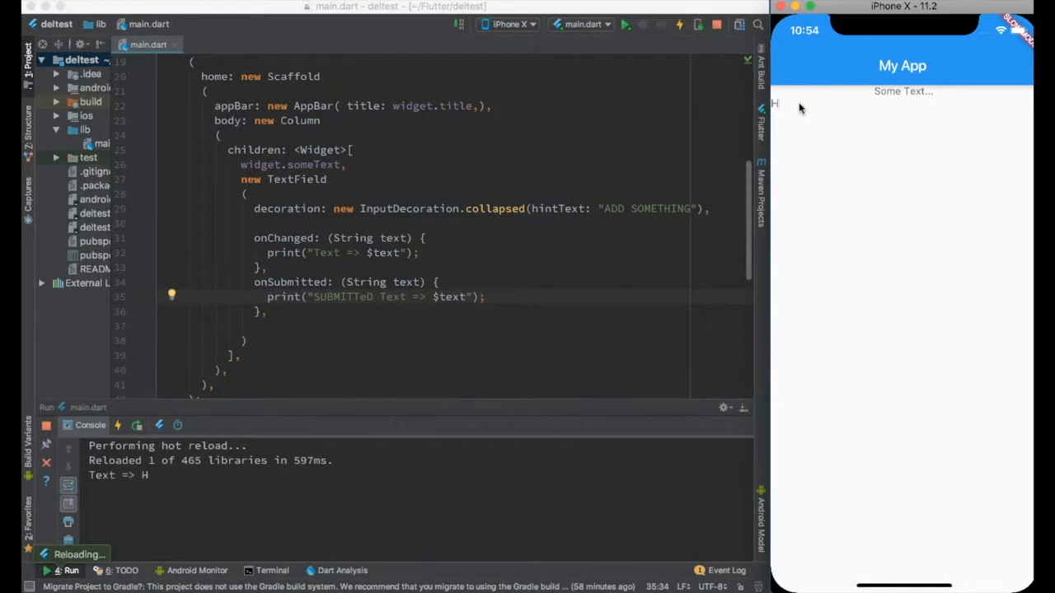
text(ello This)
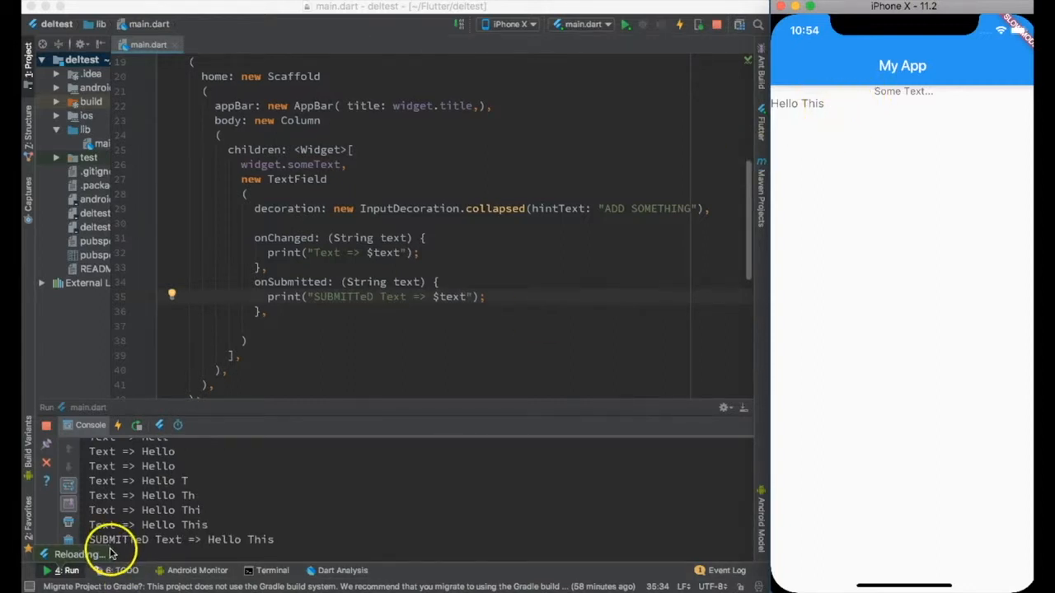
mouse_move(168, 543)
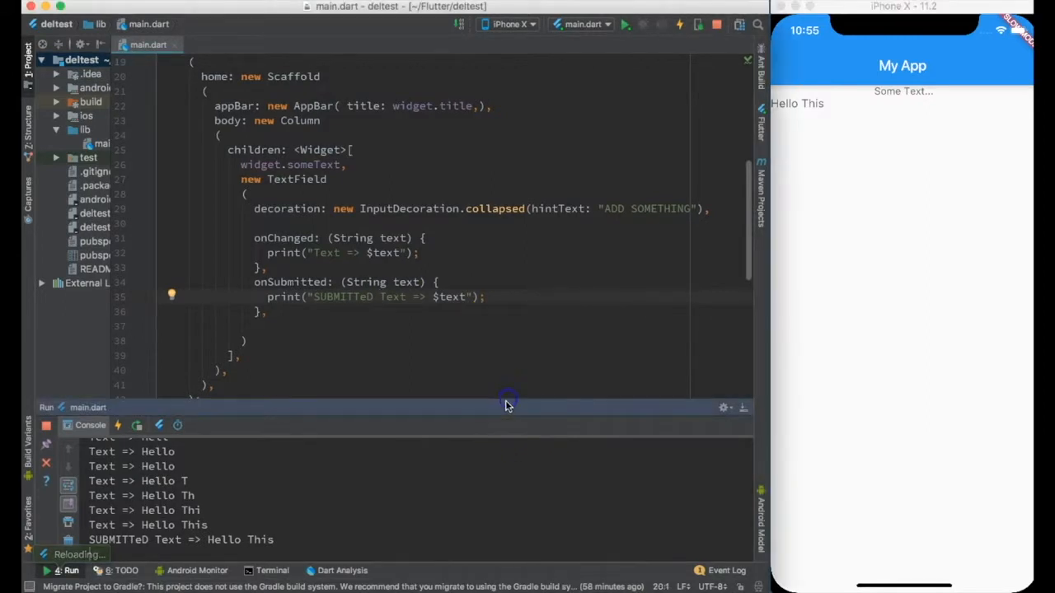
drag(507, 404, 526, 514)
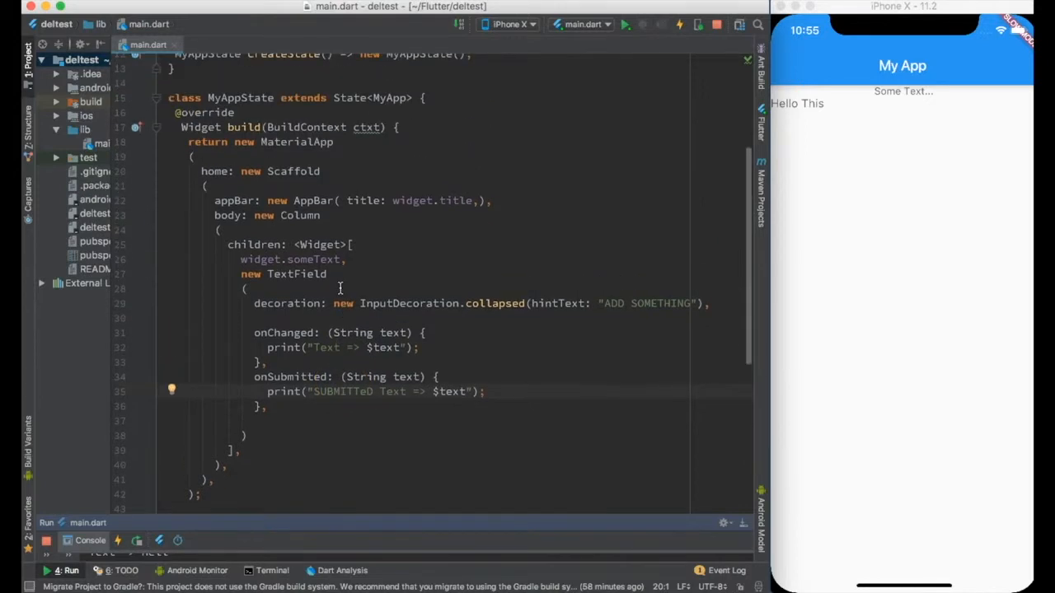
Step: Declare String value = "" in the state and assign value = text in both handlers
scroll(down, 3)
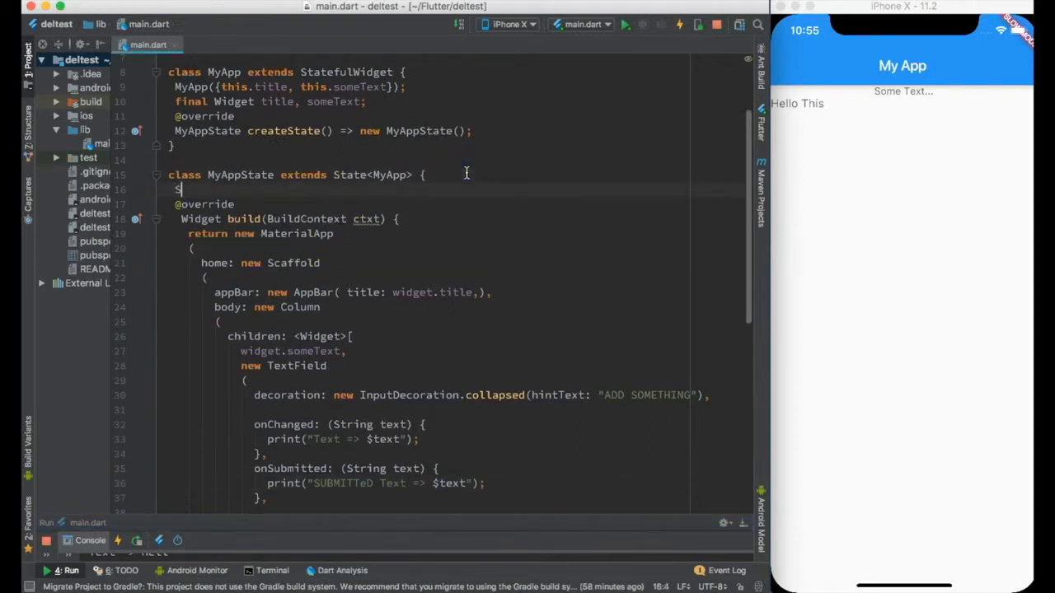
text(String te)
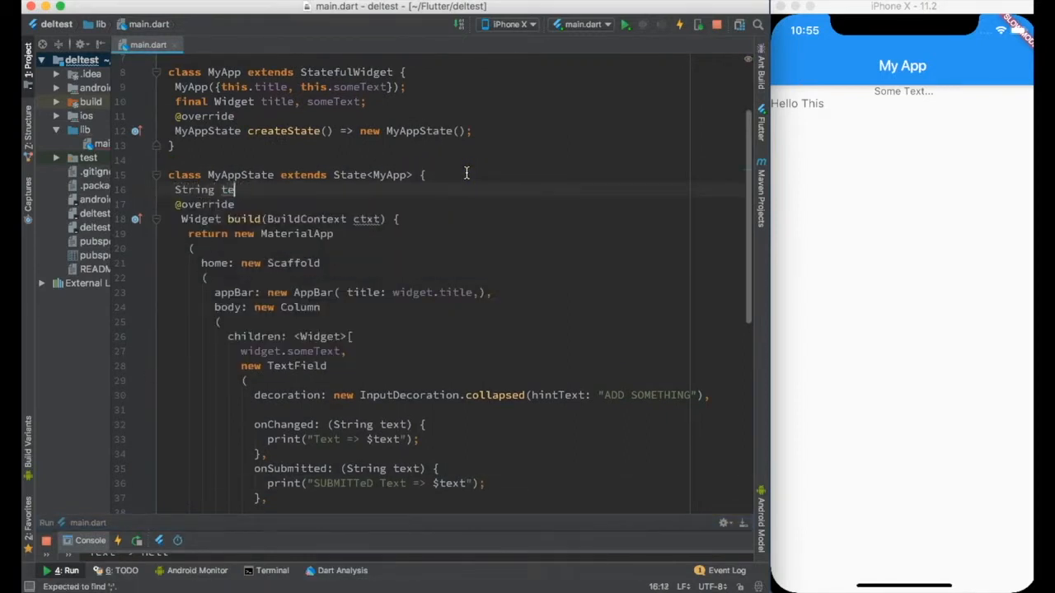
text(value =)
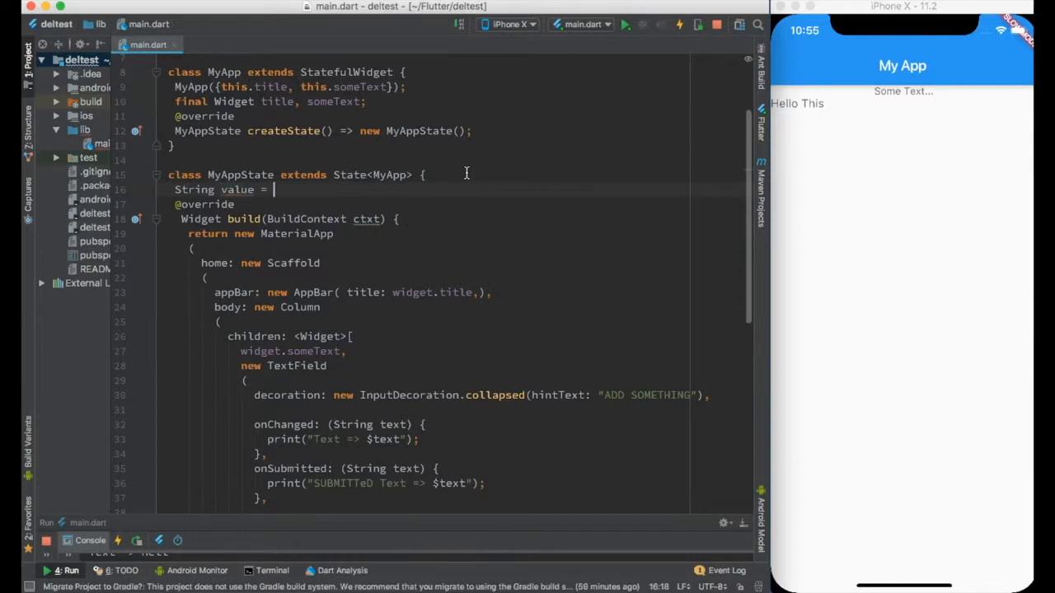
text("";)
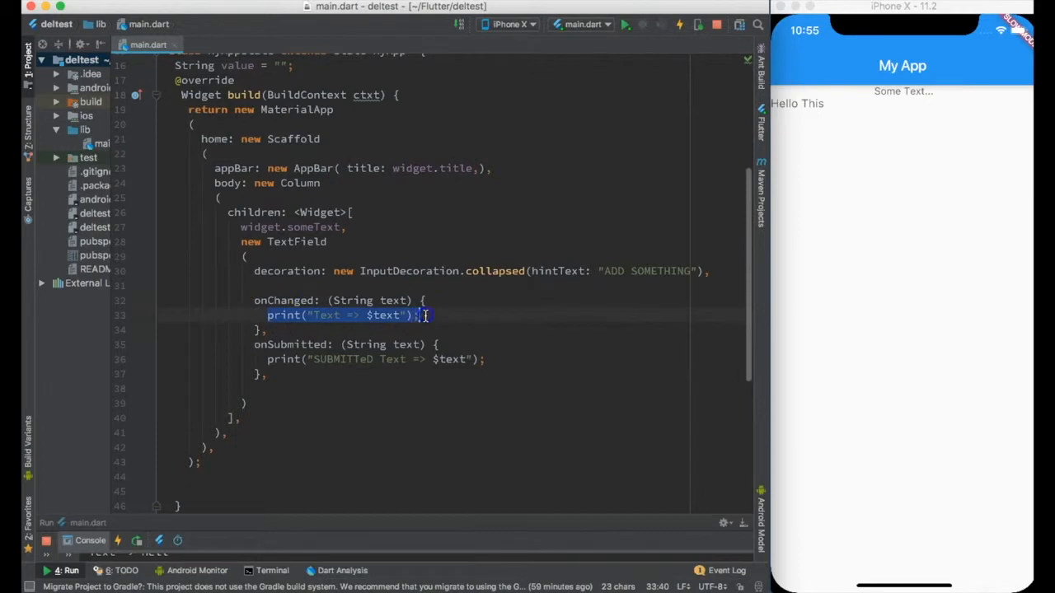
text(value = t)
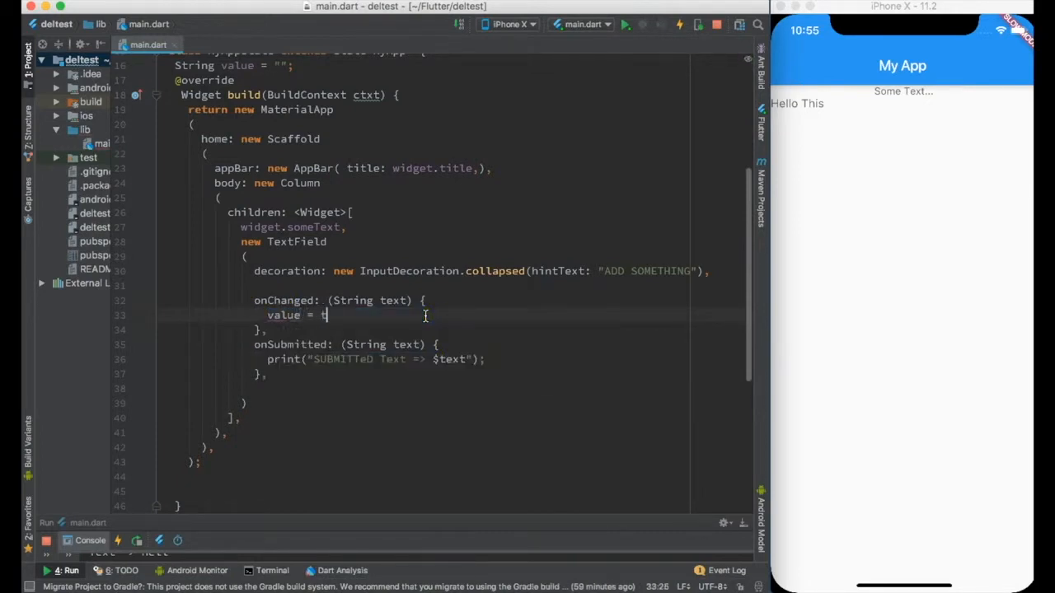
text(ext;)
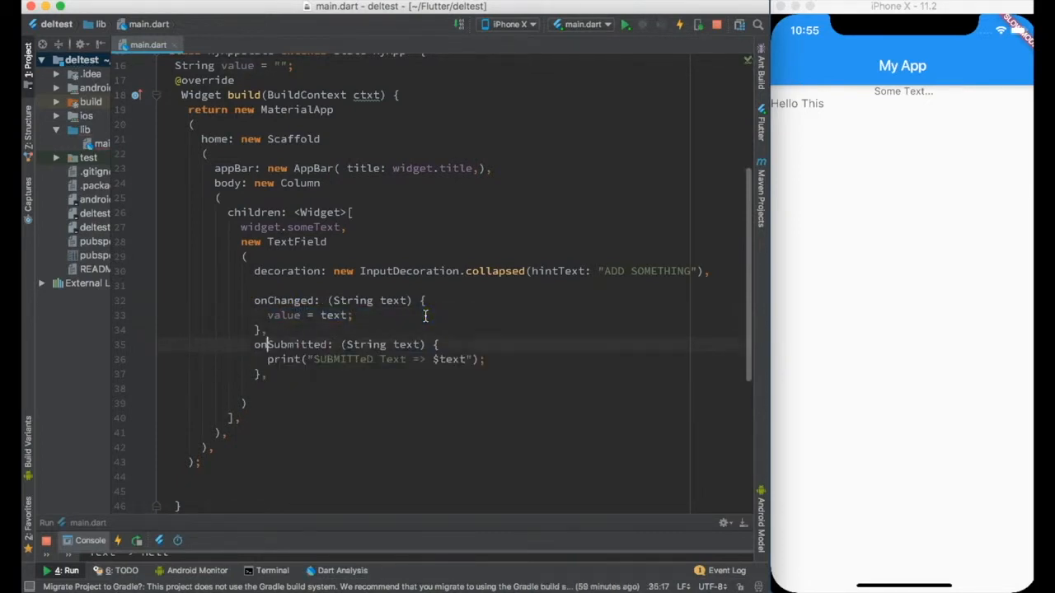
text(value = text;)
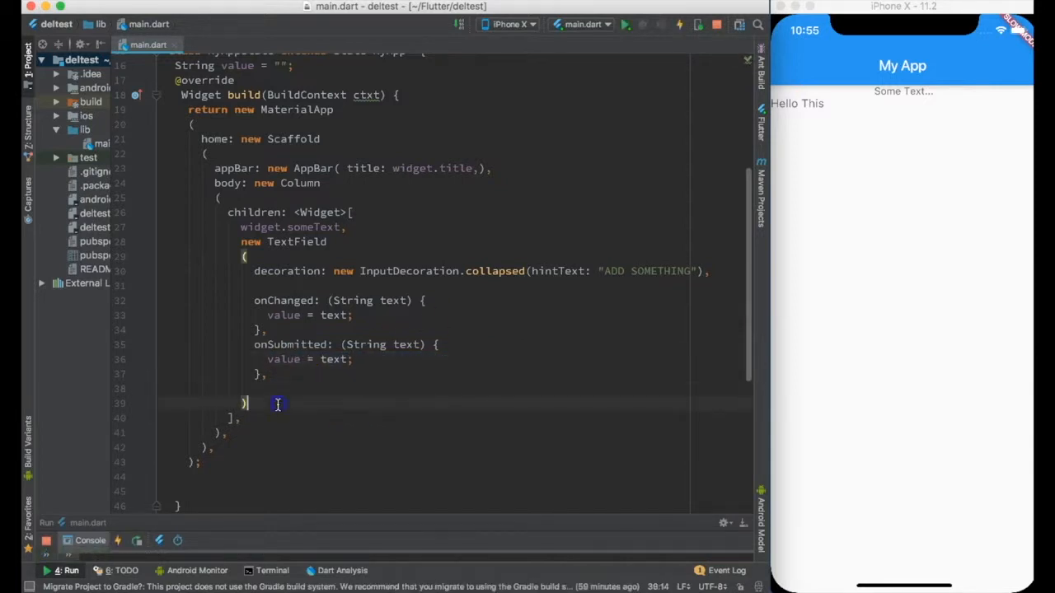
Step: Add a new Text("\n\n $value") child below the field to display the value
text(new T)
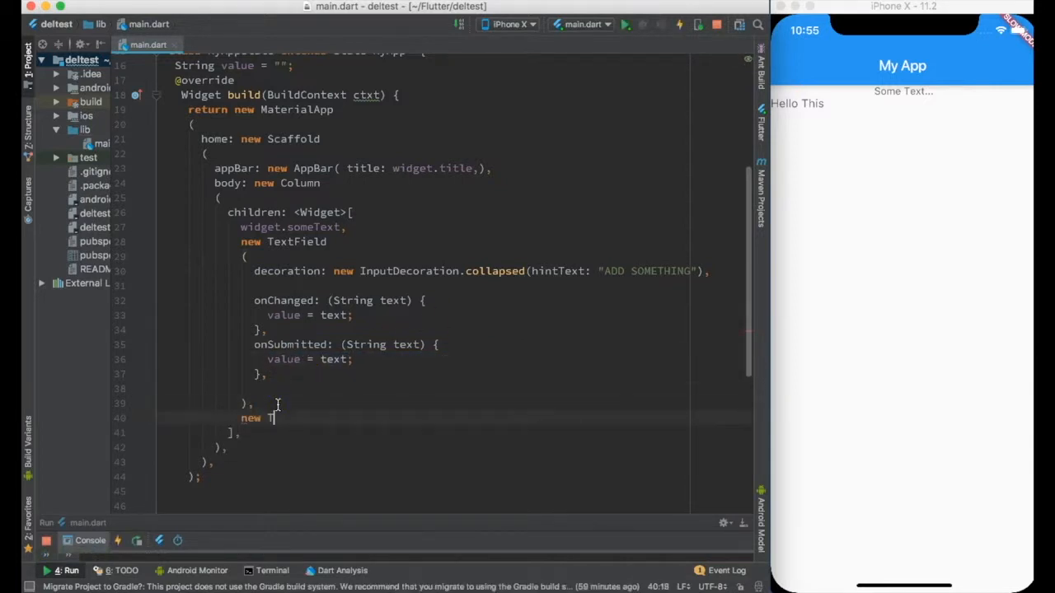
text(Text(""))
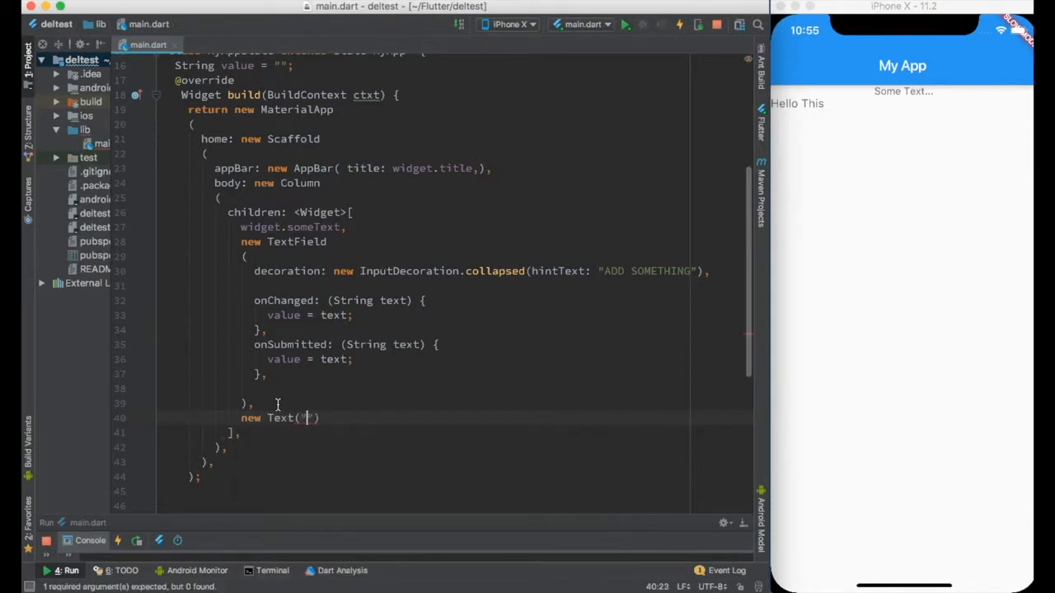
text(\n\n)
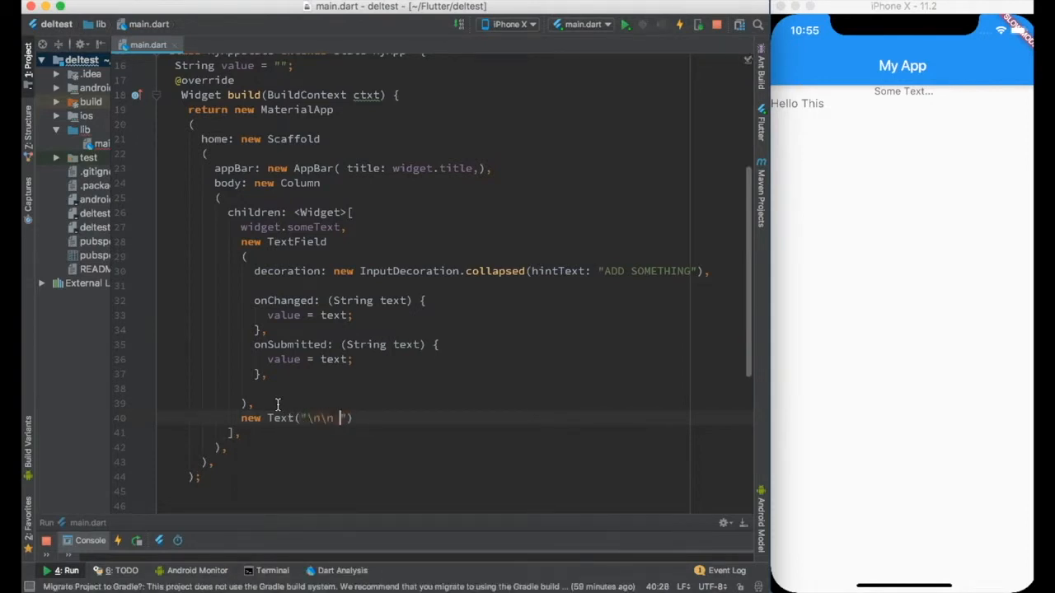
text($value)
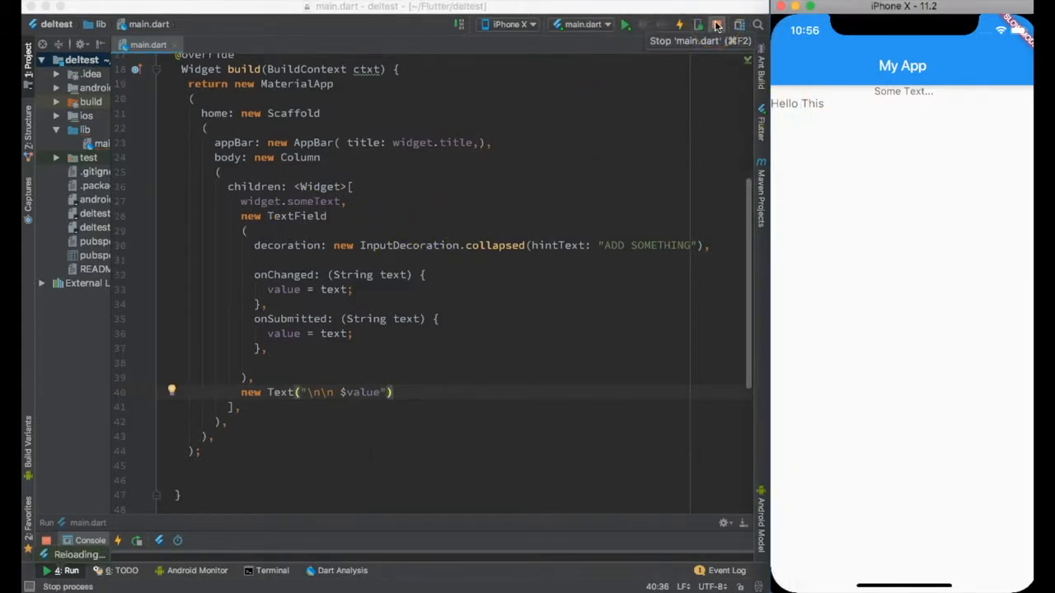
Step: Restart the app and wrap value = text in setState(() {...}) in both handlers
click(716, 25)
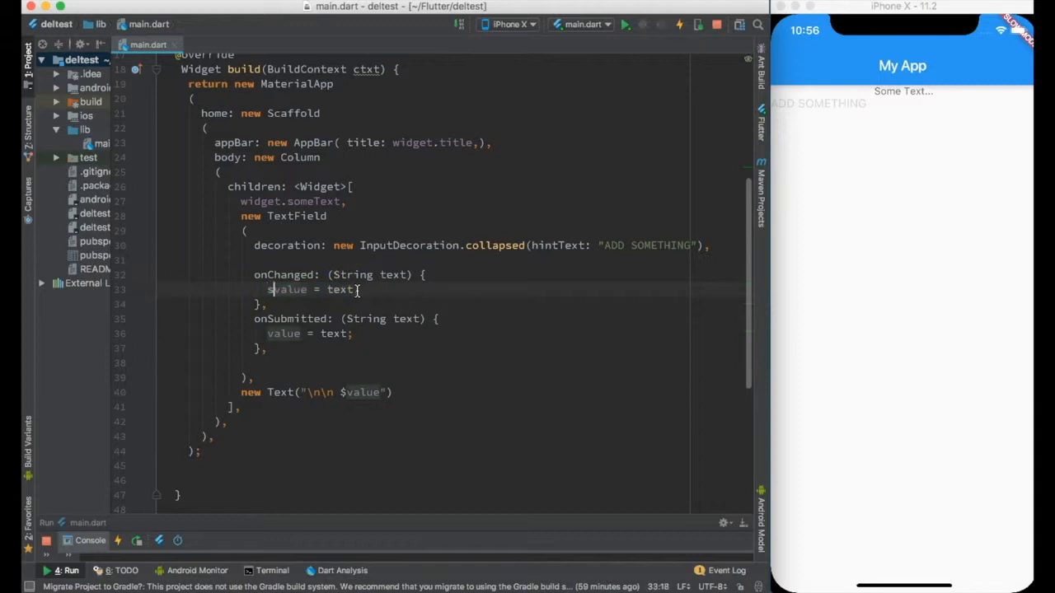
text(setState(())
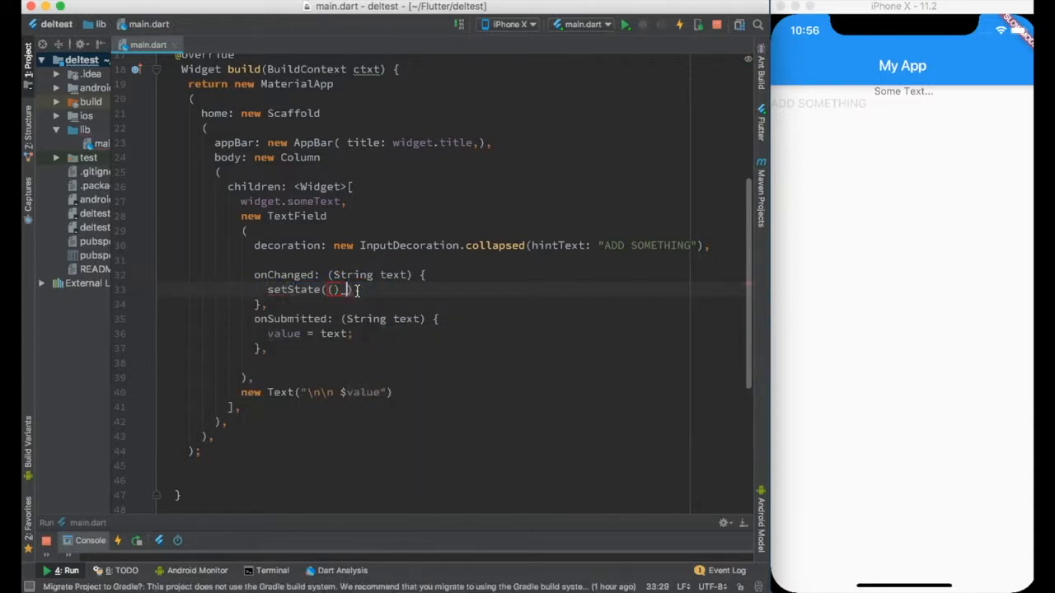
text({})
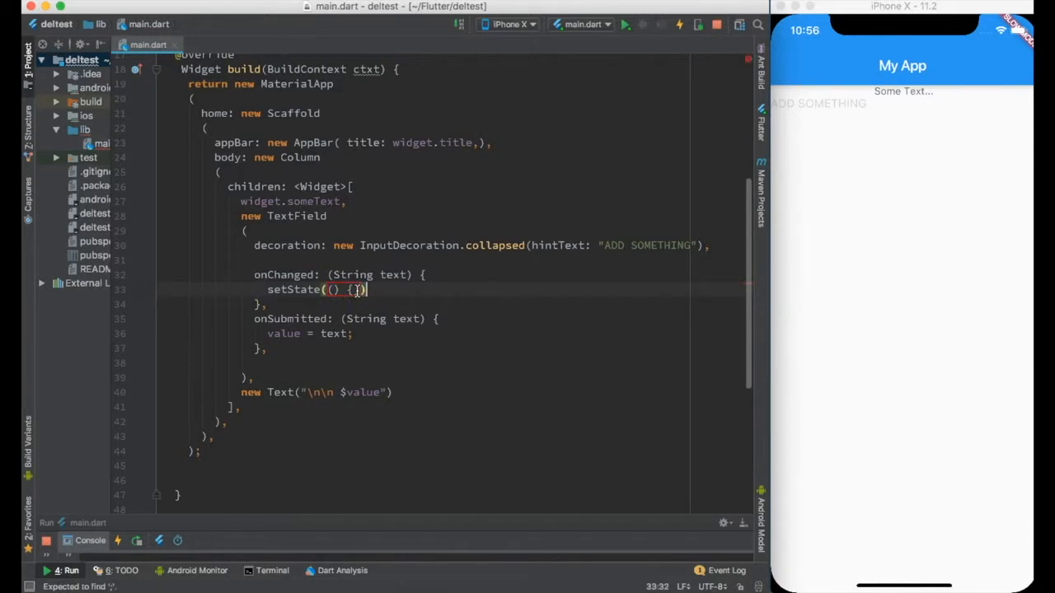
text(value = text;)
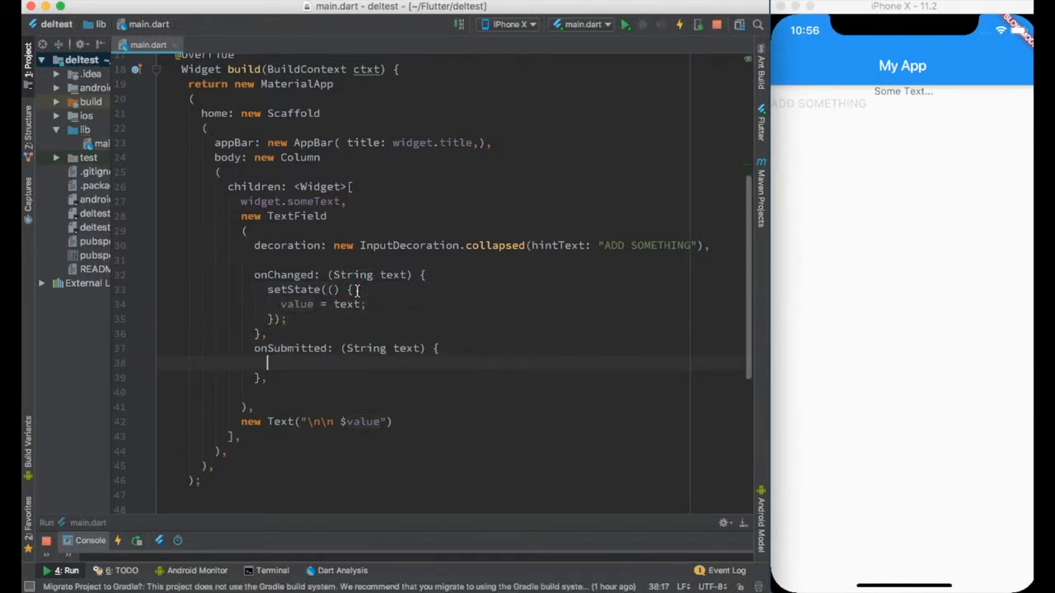
text(setState())
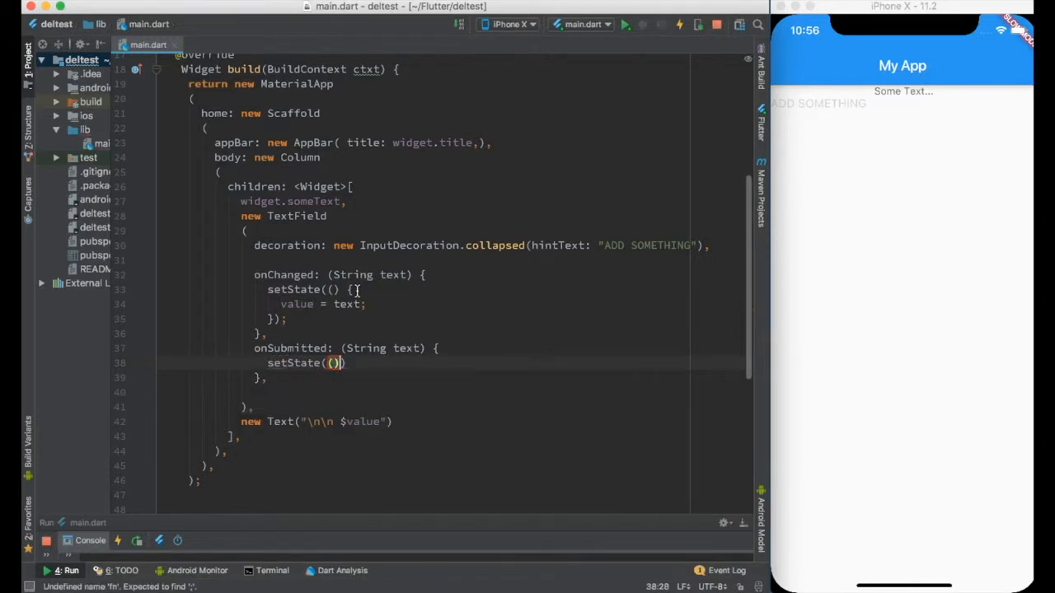
text({});)
text(value = text;)
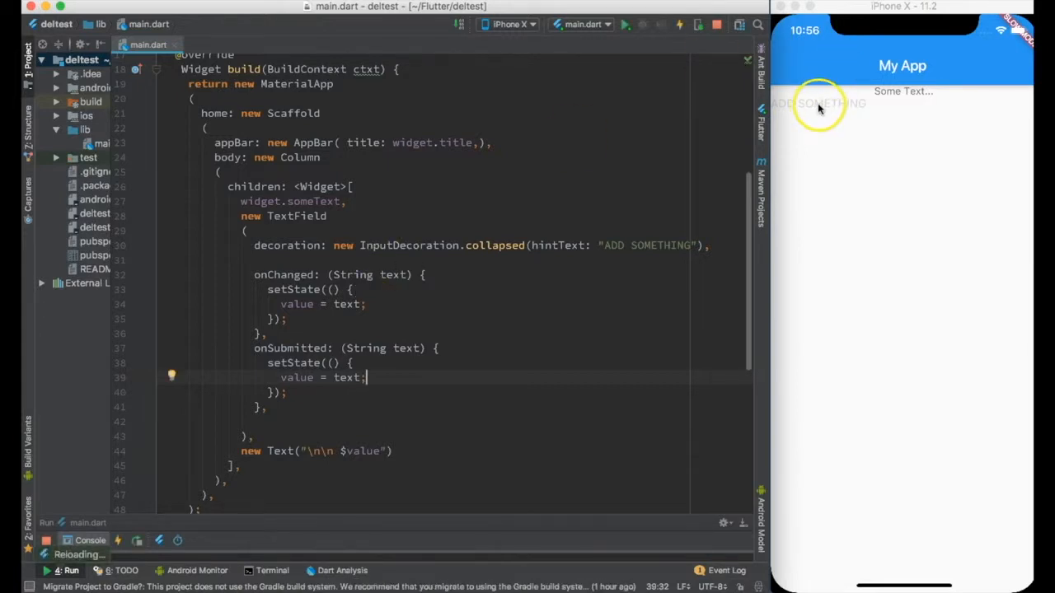
Step: Type "H" and "This is ate" in the simulator field to see the live-updating Text
text(H)
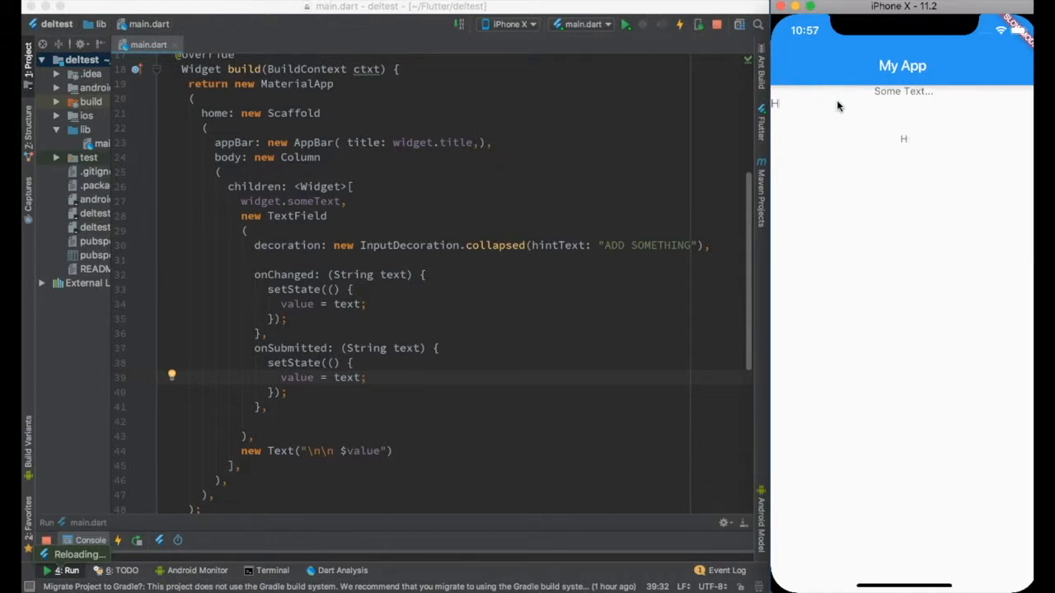
text(This is ate)
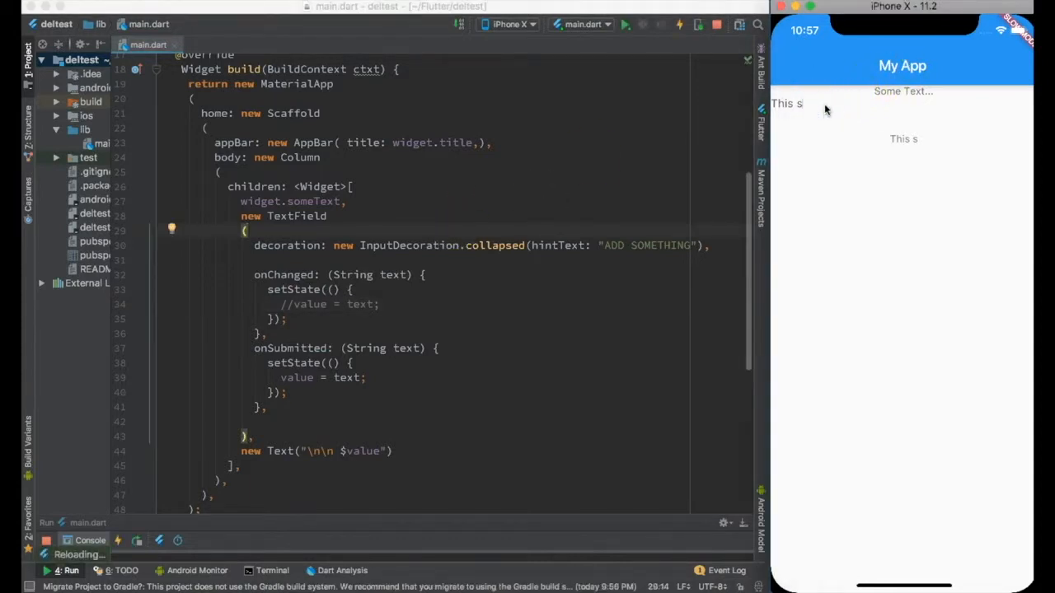
Step: Finish typing and refocus the simulator field to submit Hello Flutter as the displayed text
text(is a test)
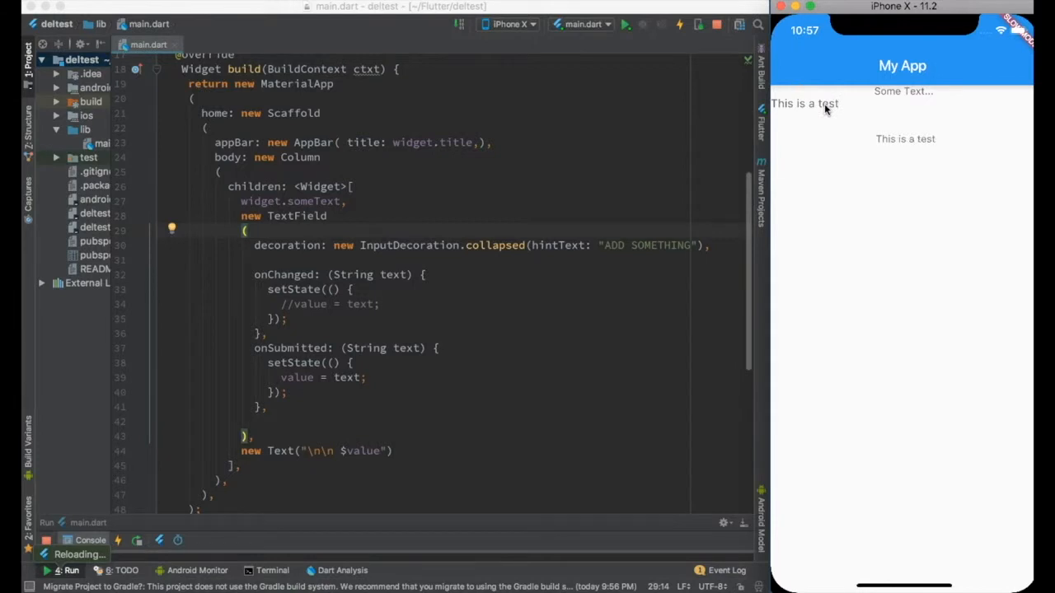
click(834, 103)
text(Hello Flutter)
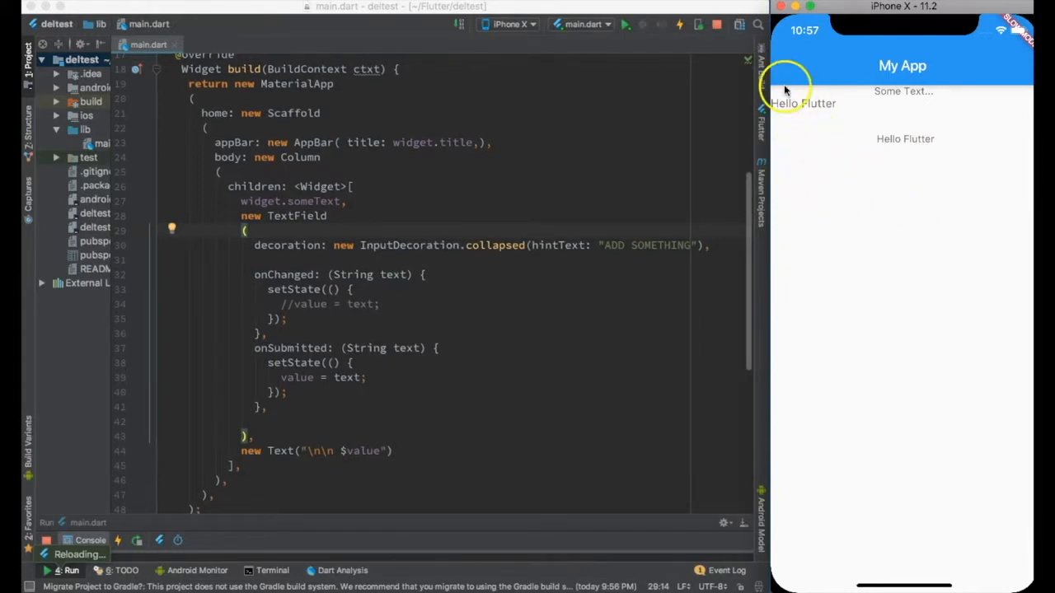
mouse_move(847, 106)
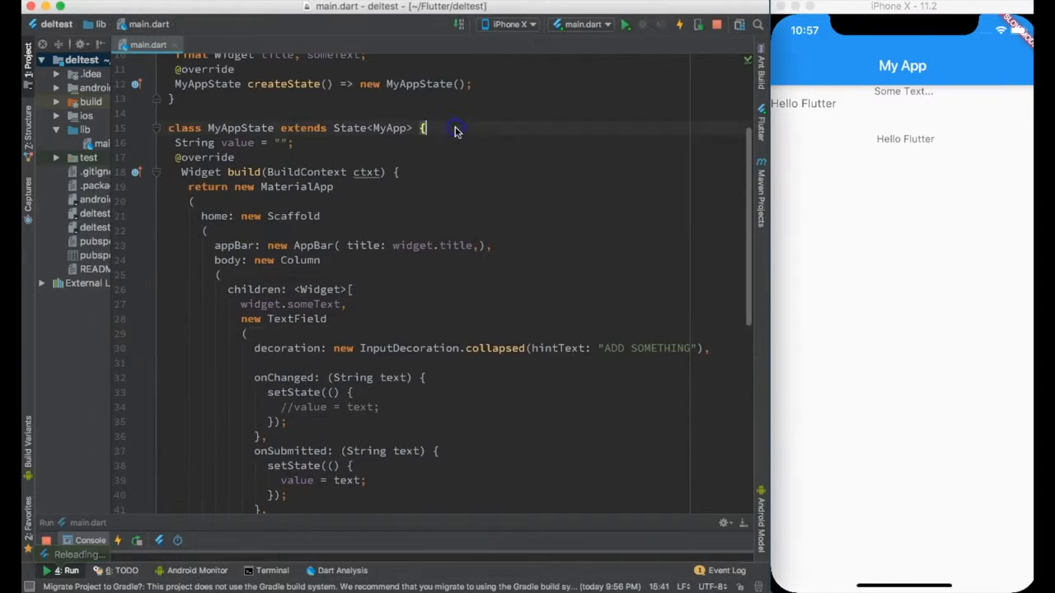
Step: Declare TextEditingController eCtrl = new TextEditingController() in the state class
text(Text)
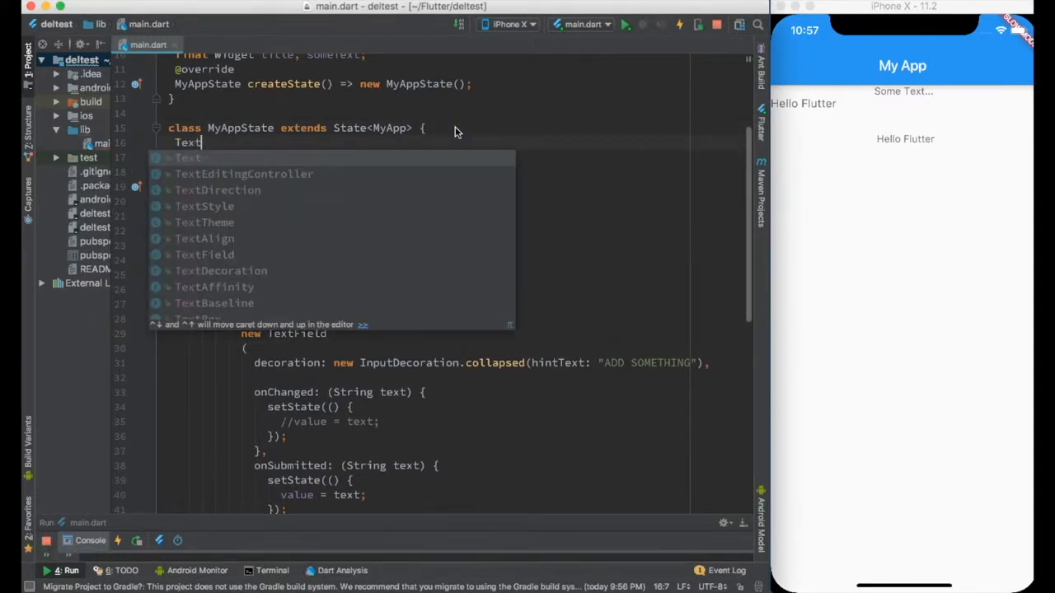
text(EditingController e)
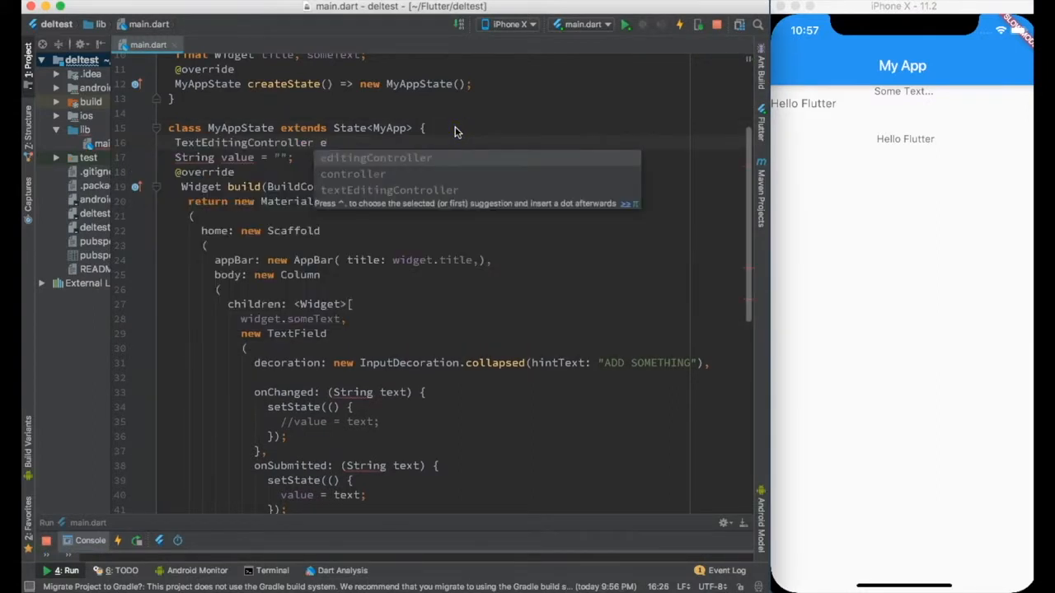
text(Ctl =)
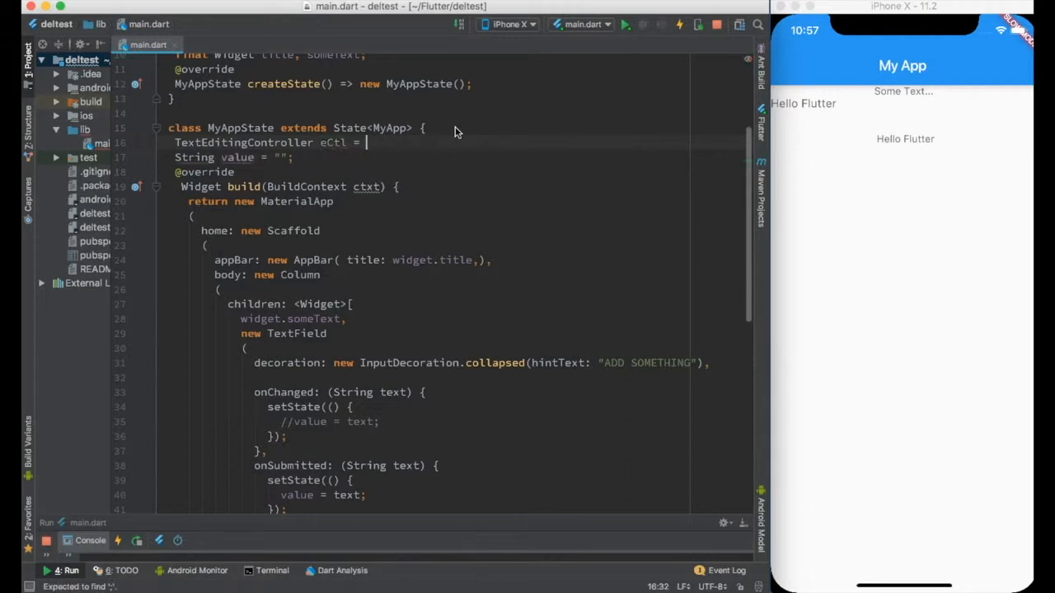
text(new TextEditingController()
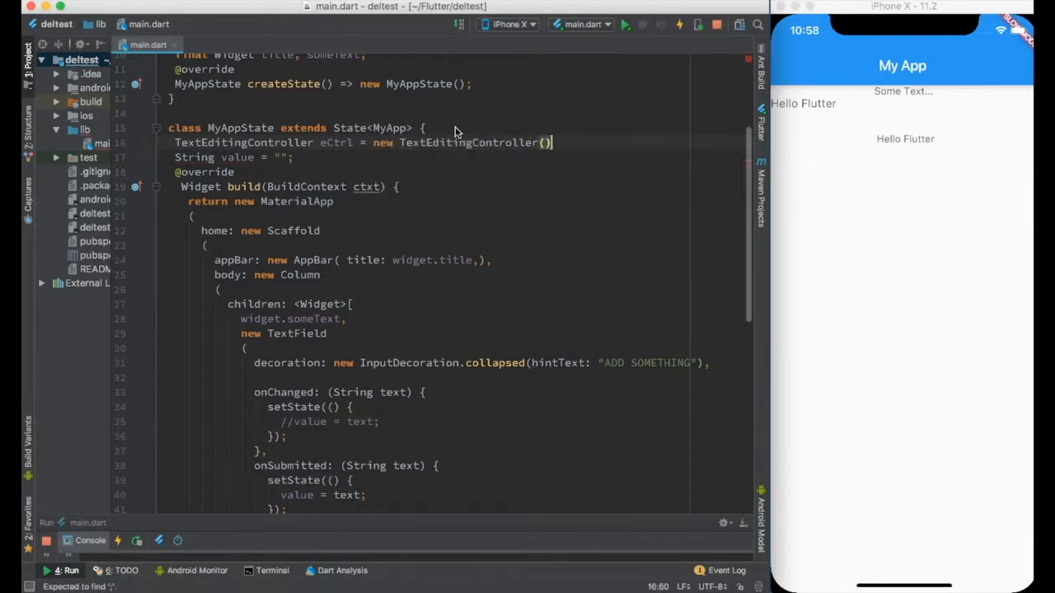
text(;)
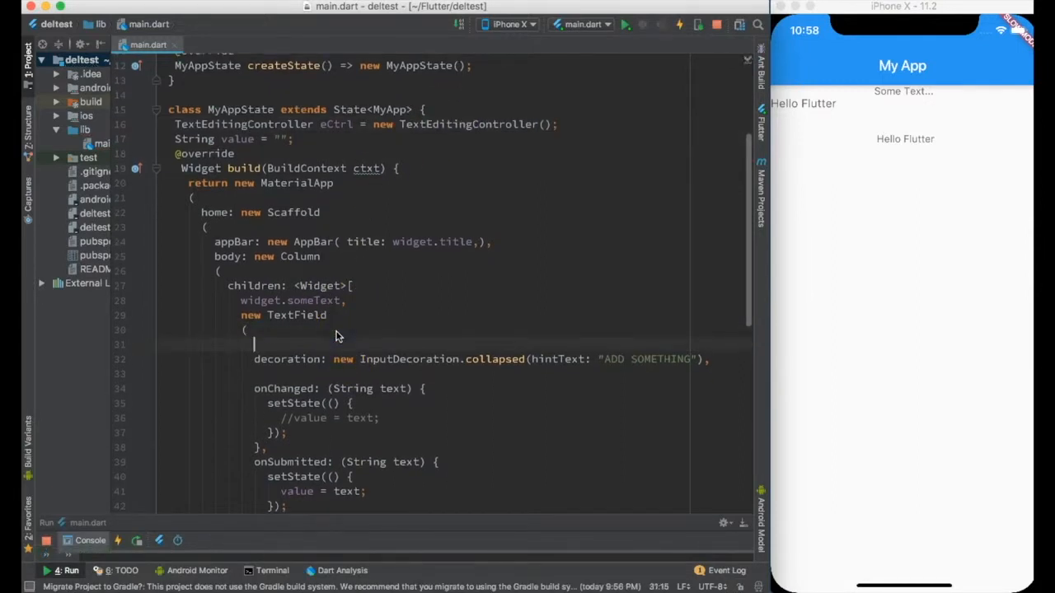
Step: Attach controller: eCtrl to the TextField and call eCtrl.clear() in onSubmitted
text(controller: eCtrl,)
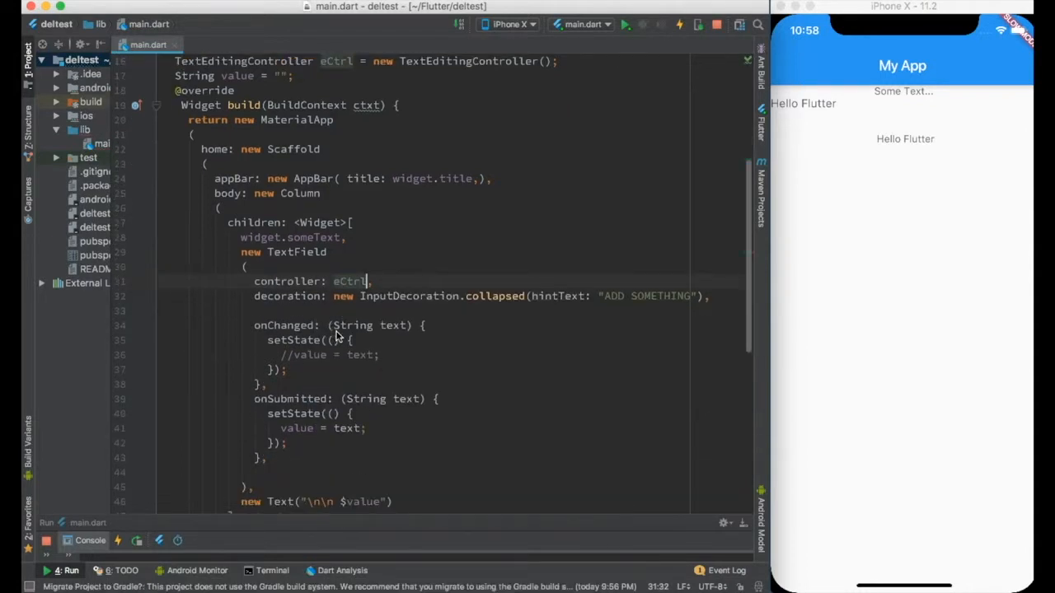
scroll(down, 3)
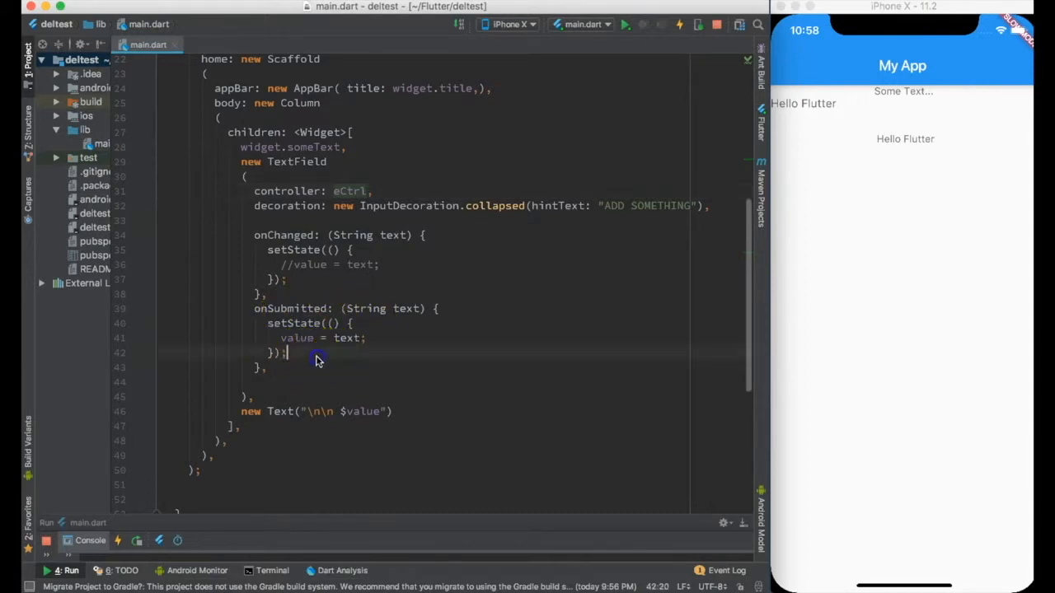
text(e)
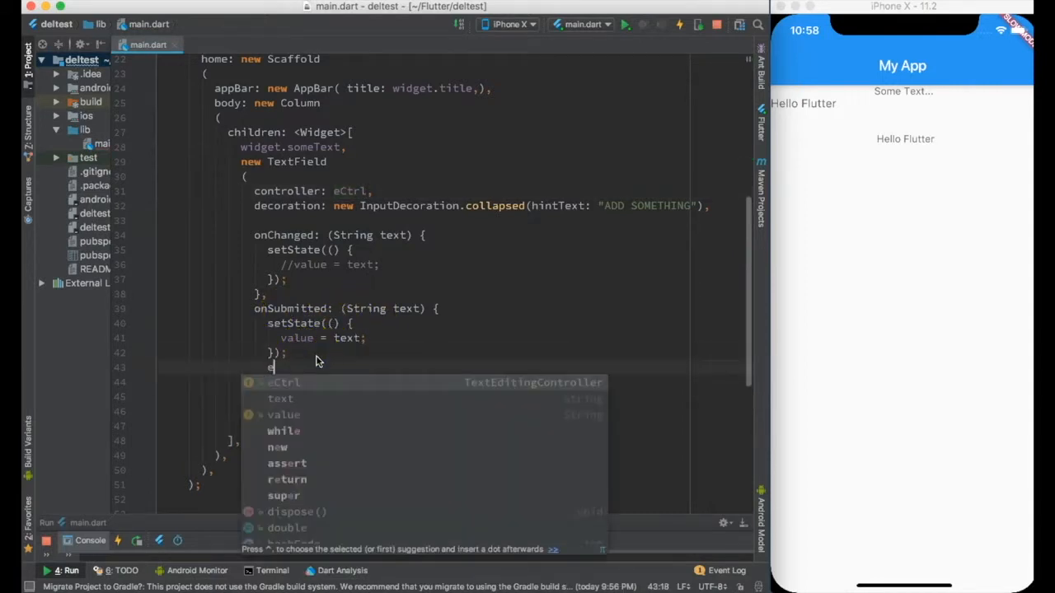
text(eCtrl.clear();)
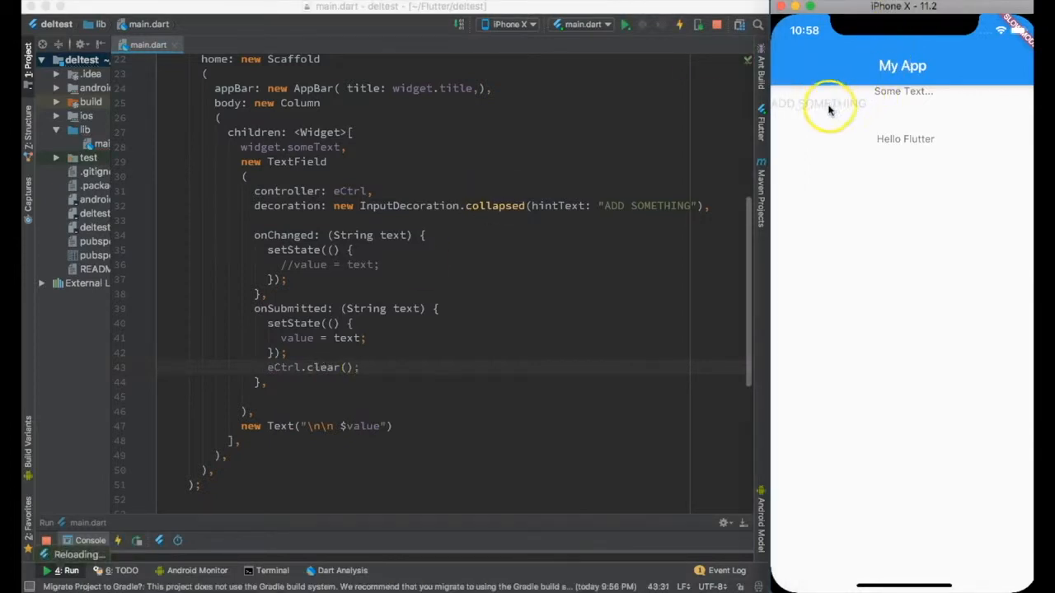
Step: Submit 'This i…' and 'Ajdhgasjfgdjshfgd' in the simulator to confirm the field clears each time
text(Th)
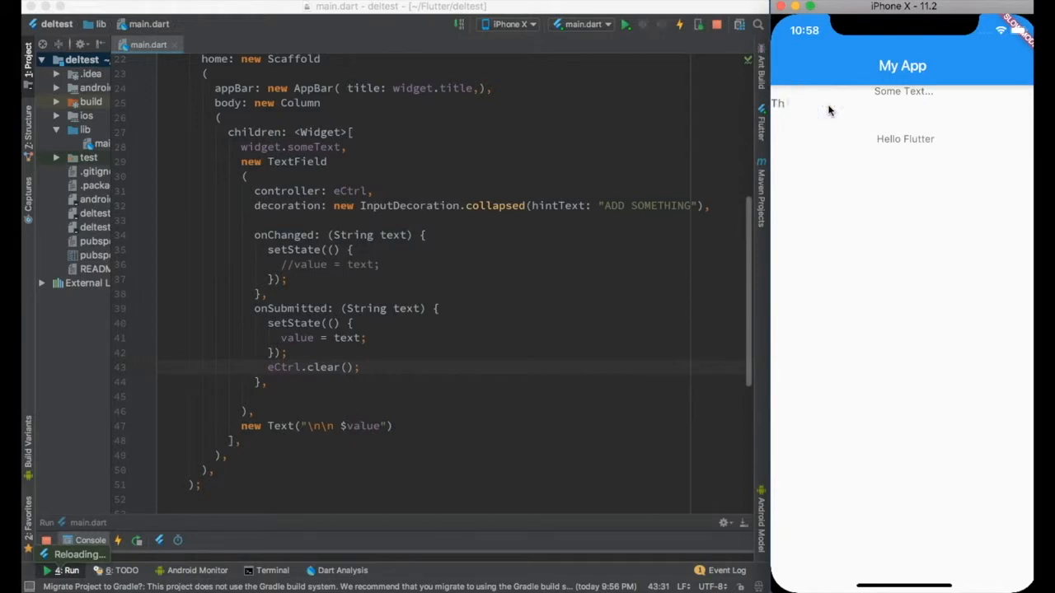
text(is i)
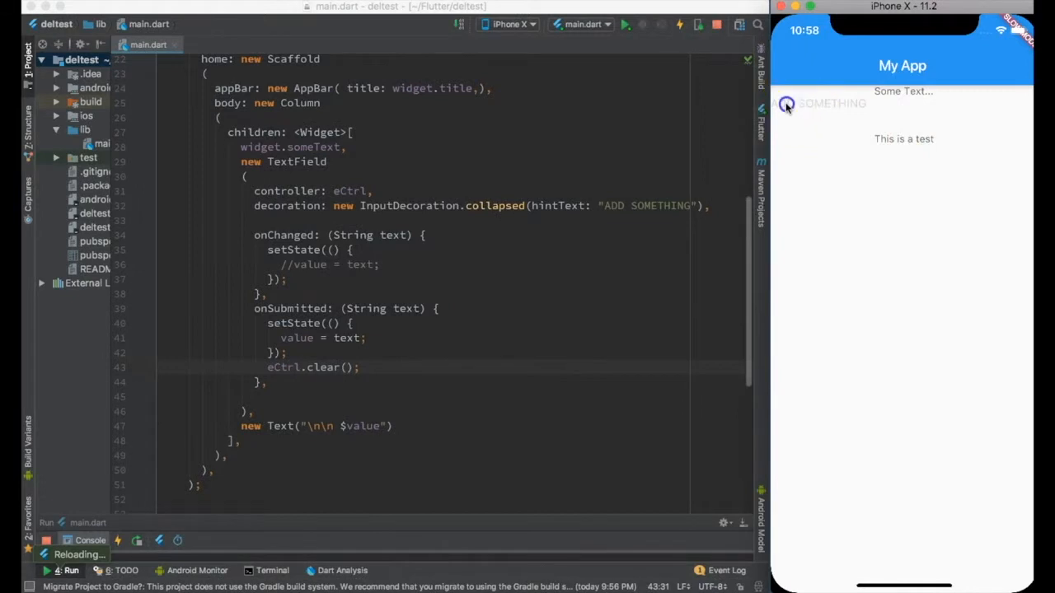
text(Ajdhgasjfgdjshfgd)
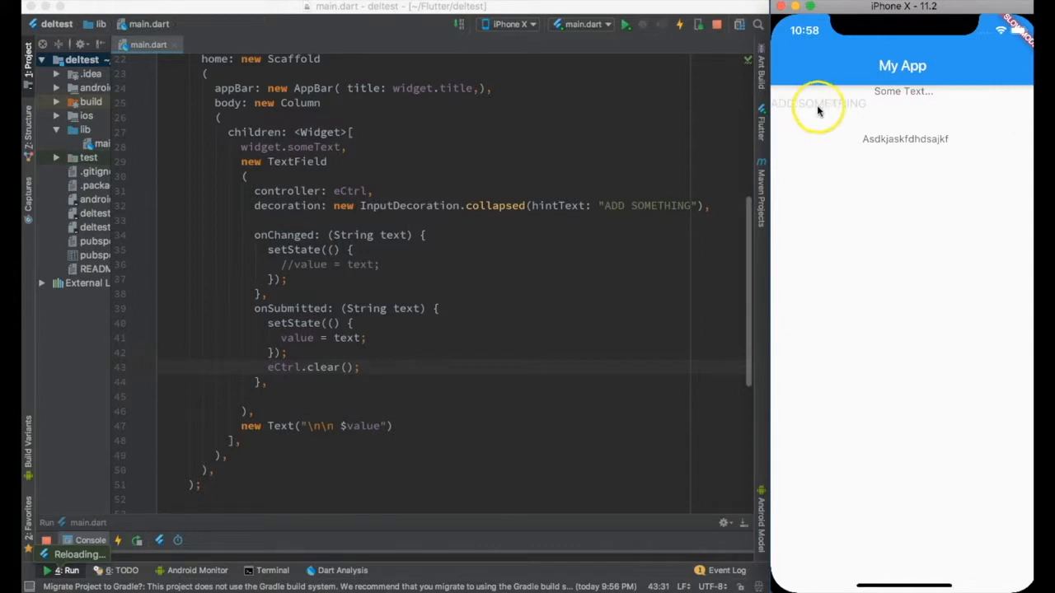
mouse_move(692, 124)
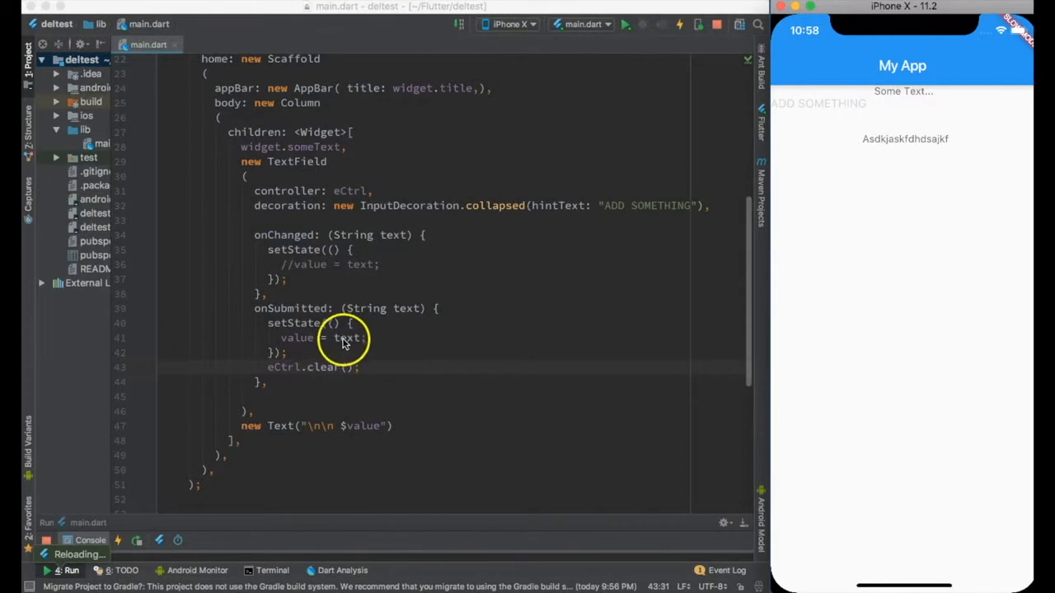
Step: Change value = text to value = eCtrl.text in onSubmitted
double_click(343, 338)
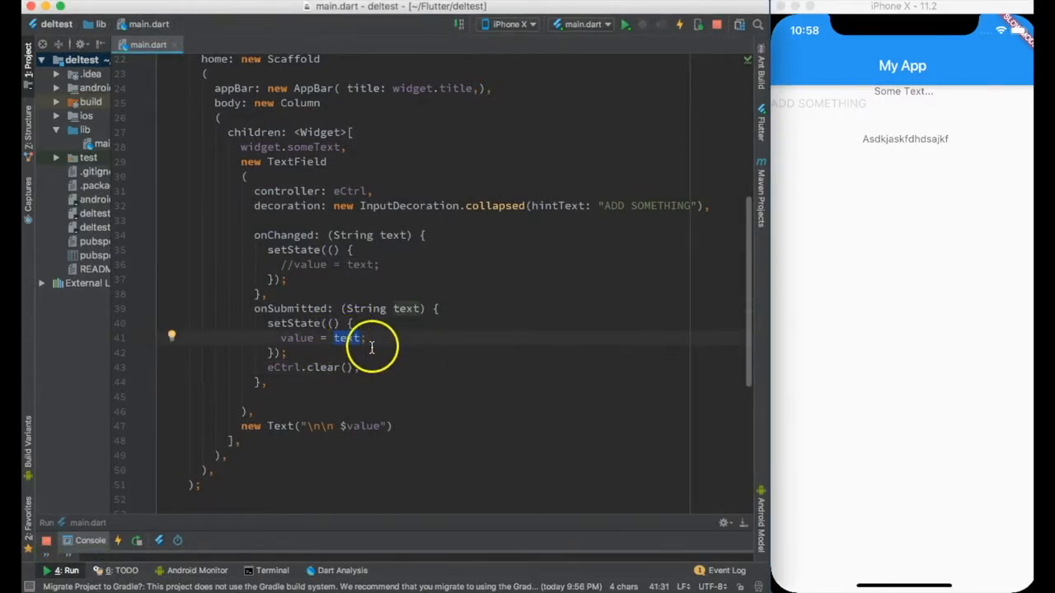
text(eCtrl.)
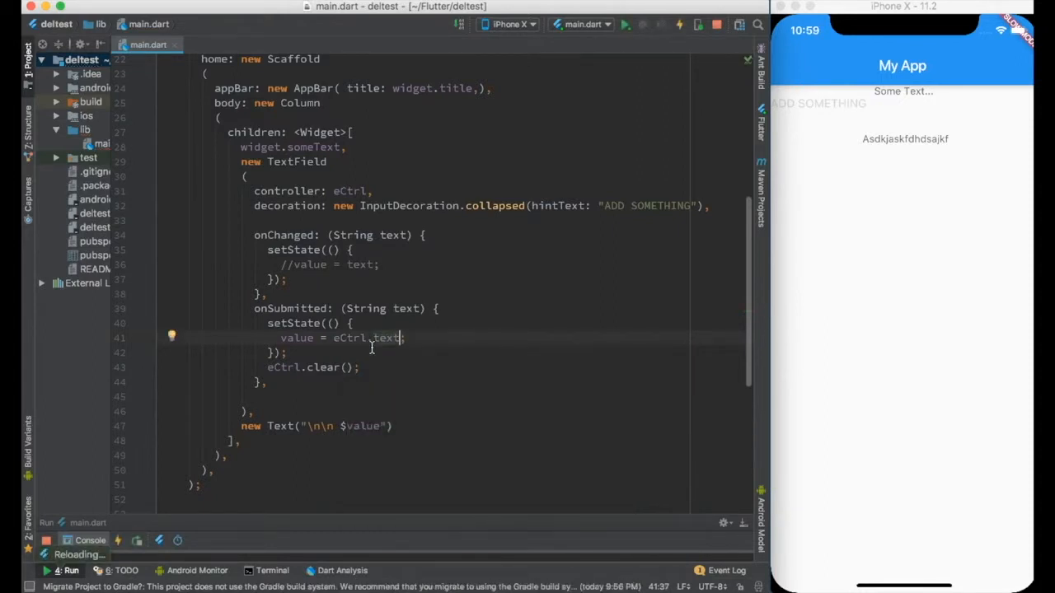
Step: Retest in the simulator by submitting 'Asdasdas' and 'Hello'
click(818, 102)
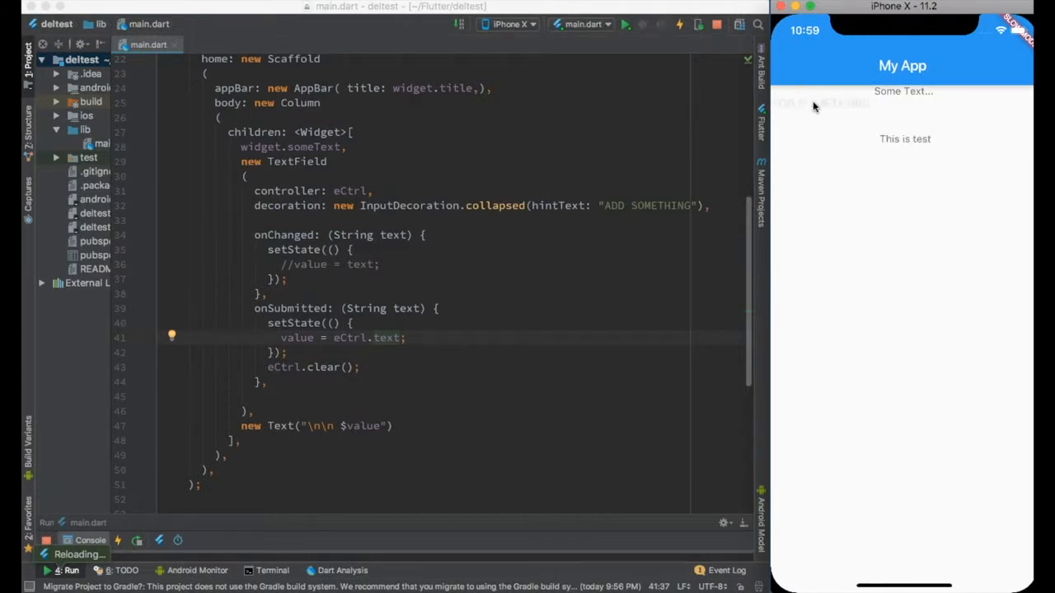
text(Asdasdas)
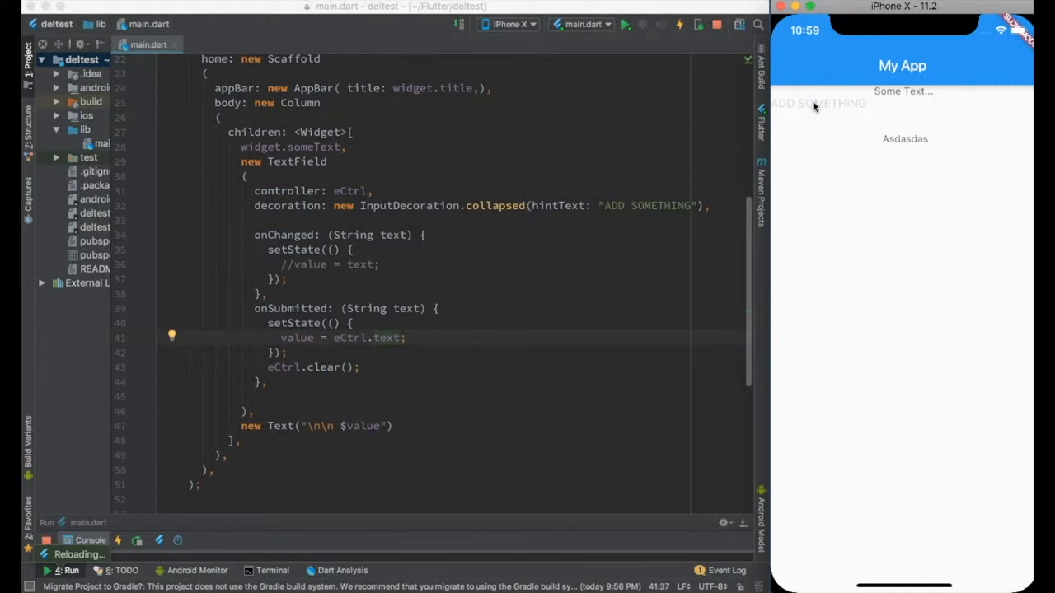
text(Hello)
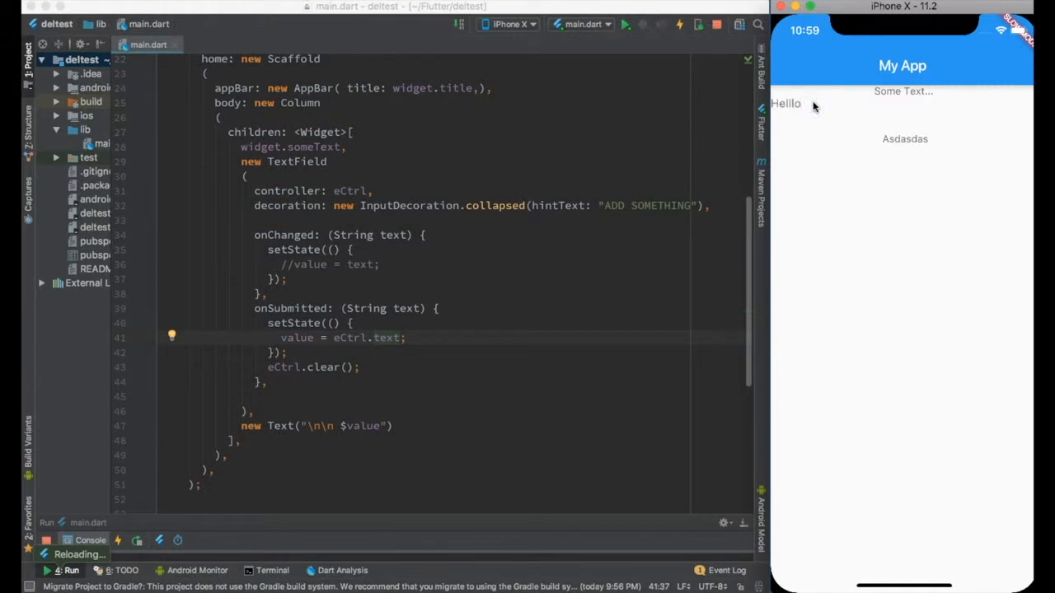